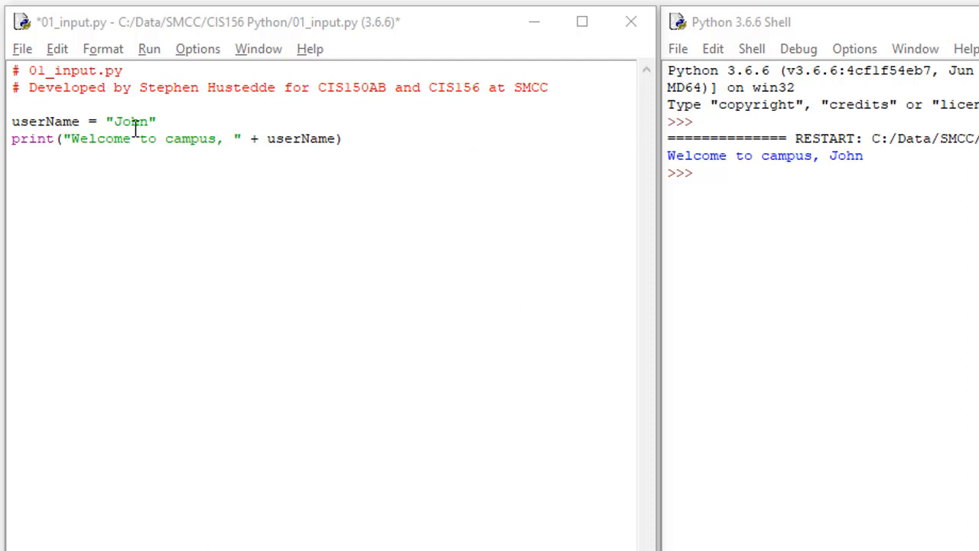
{"action": "mouse_move", "coordinate": [112, 115]}
{"action": "type", "text": "userName"}
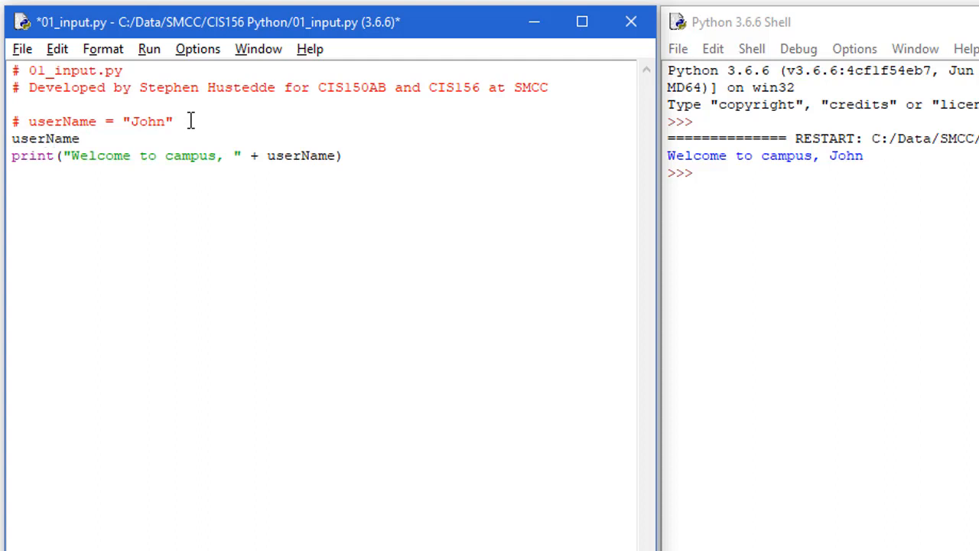
Write userName = input("Please enter your first name: ") below the commented-out hard-coded name
{"action": "type", "text": "= i"}
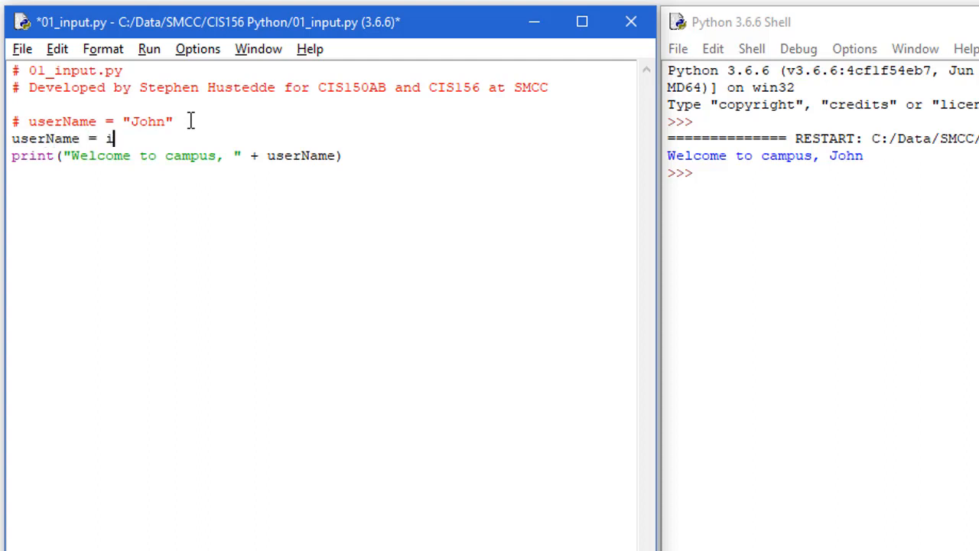
{"action": "type", "text": "nput"}
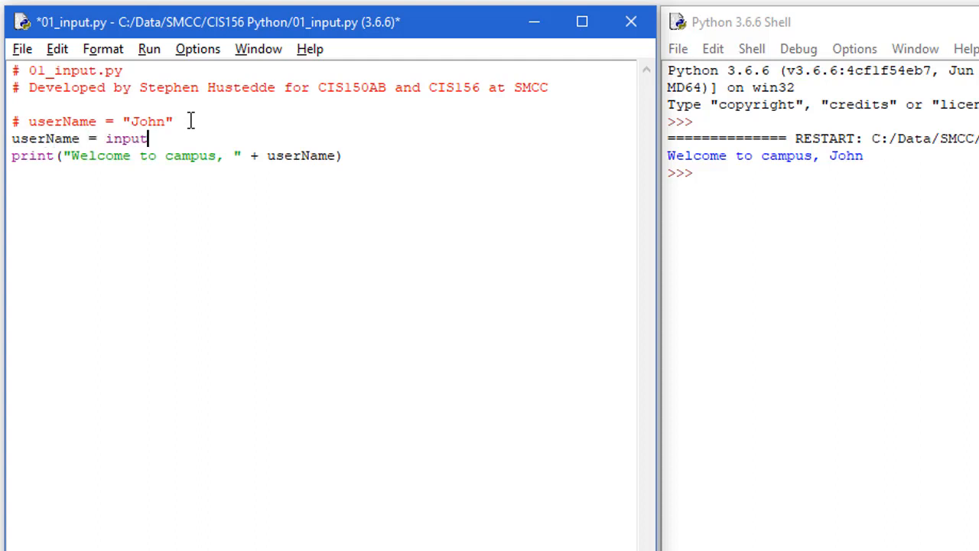
{"action": "type", "text": "(\"Please enter"}
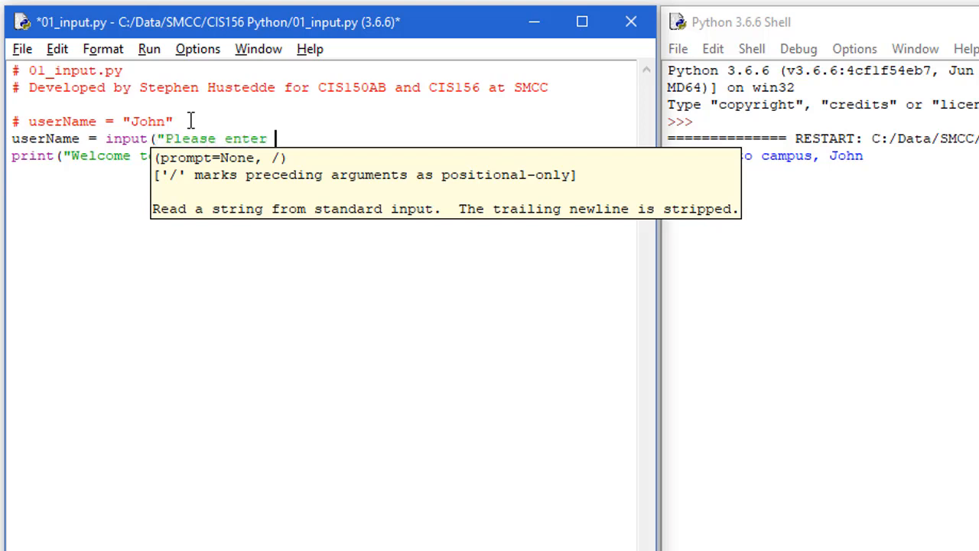
{"action": "type", "text": "your first name"}
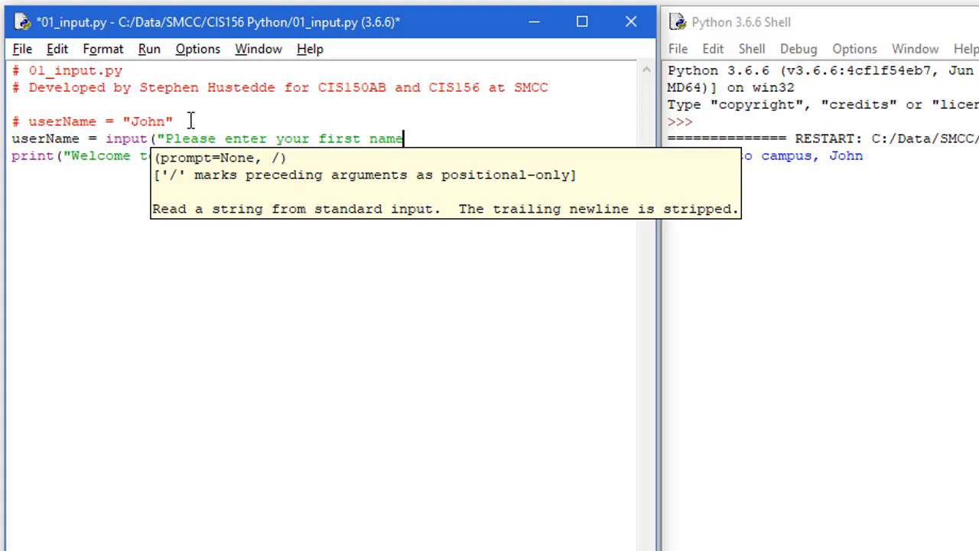
{"action": "type", "text": ":"}
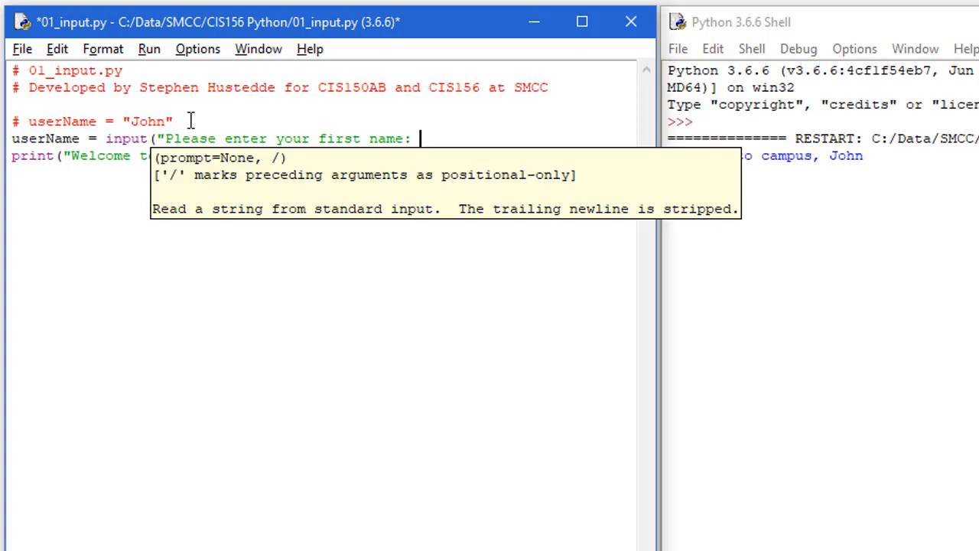
{"action": "type", "text": "\""}
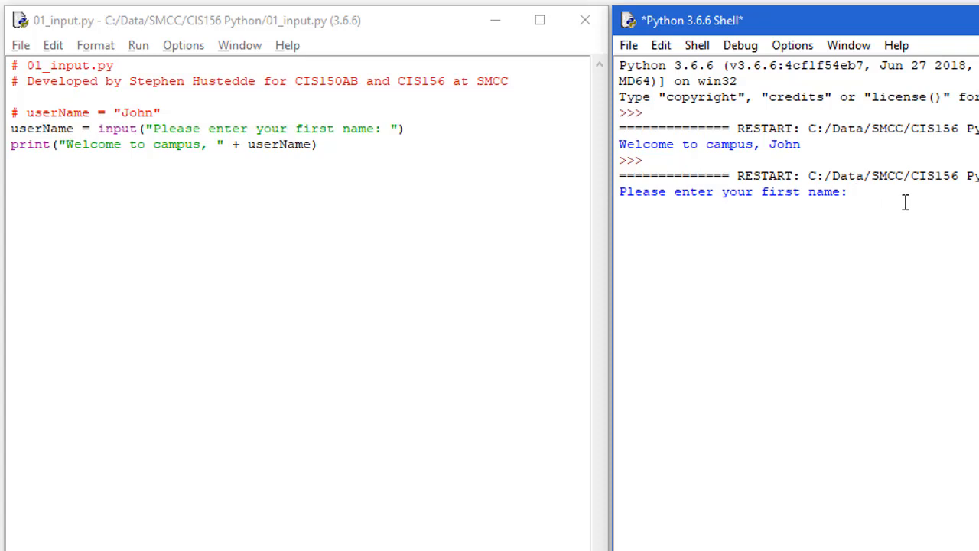
Answer the first-name prompt with Stephen so the shell prints the welcome greeting
{"action": "type", "text": "Stephen"}
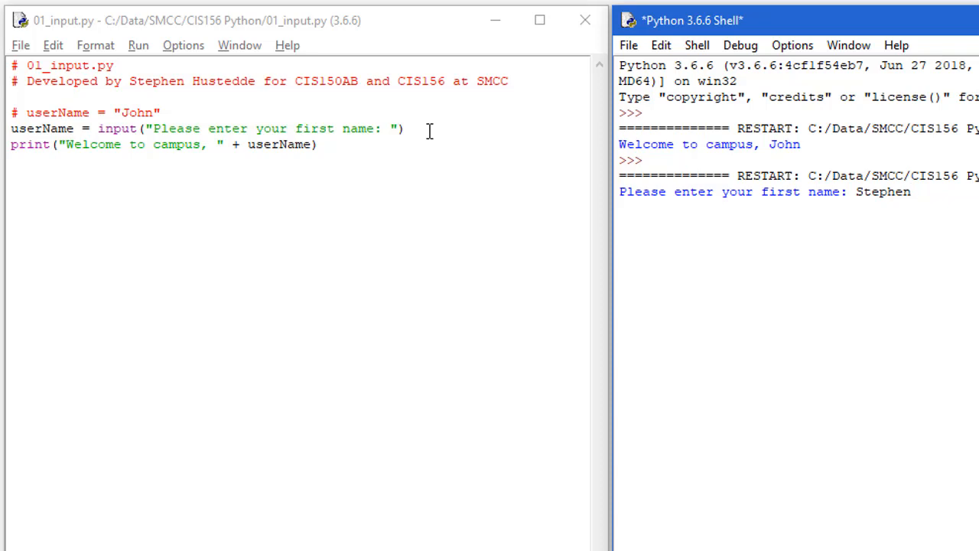
{"action": "key", "text": "enter"}
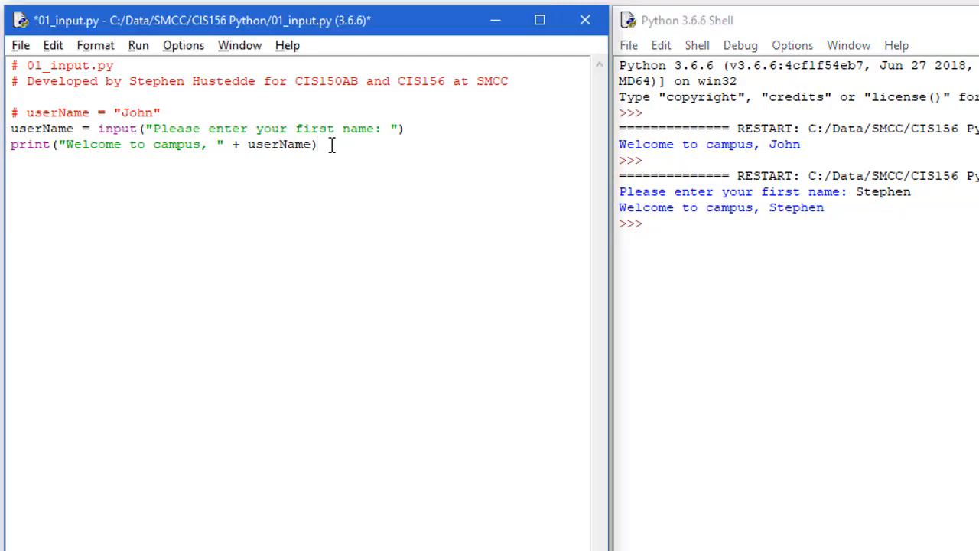
Write x = int(input("Please enter the first integer: ")) to read the first whole number
{"action": "type", "text": "x"}
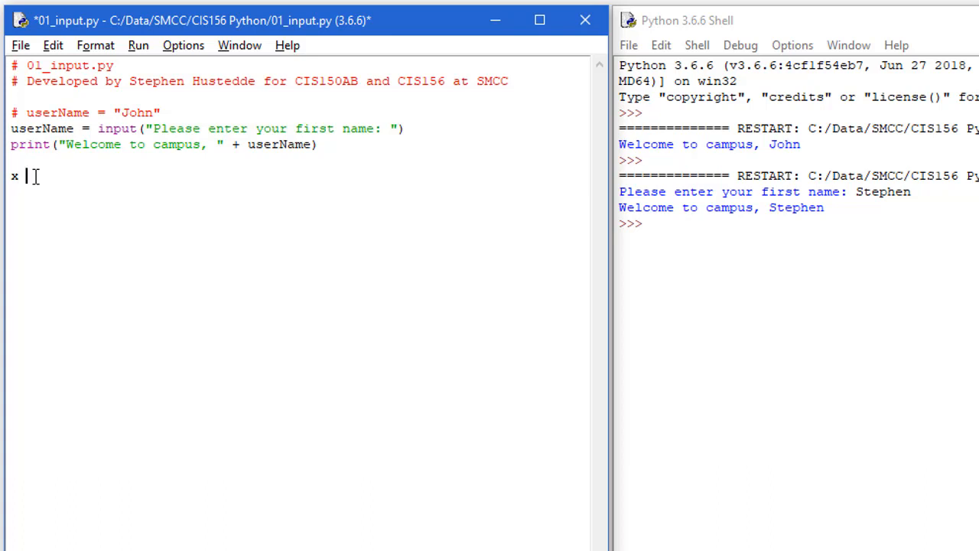
{"action": "type", "text": "="}
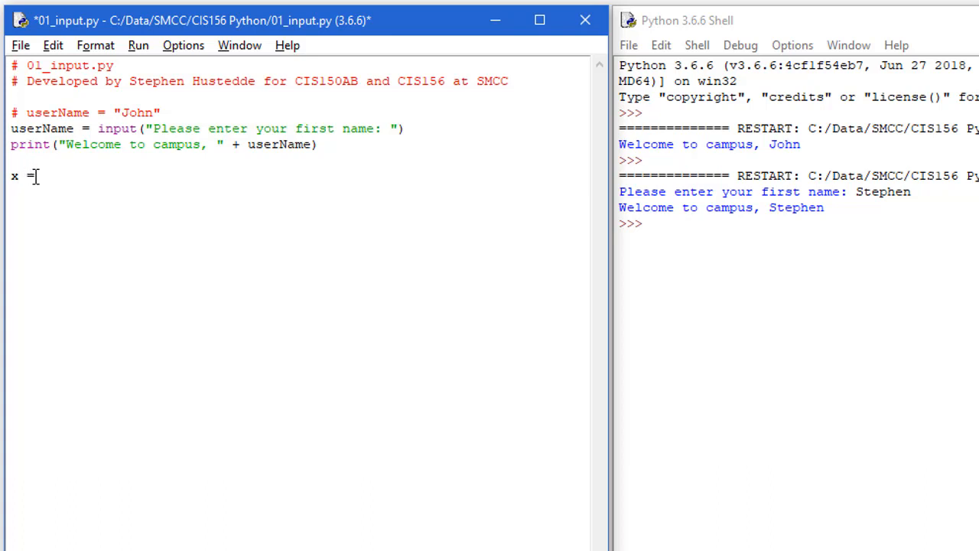
{"action": "type", "text": "inp"}
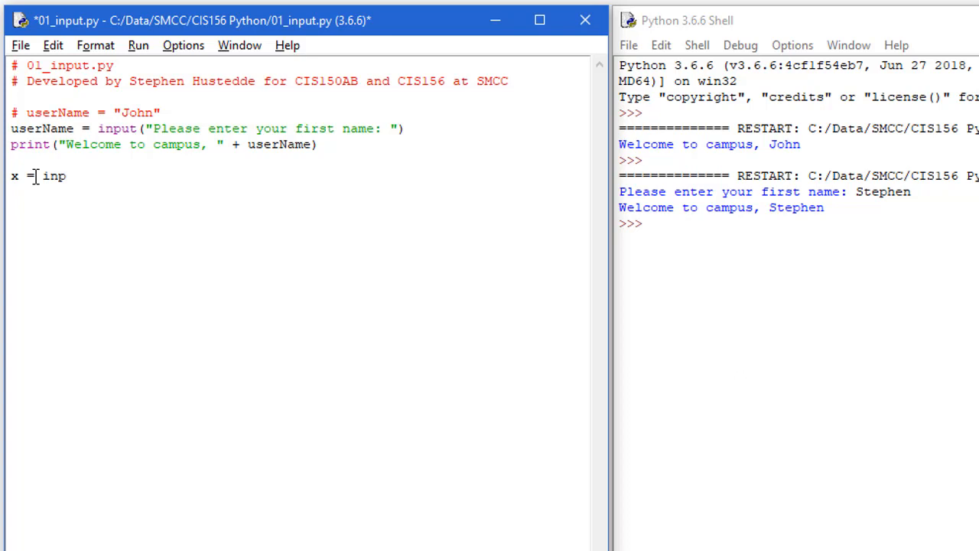
{"action": "type", "text": "ut("}
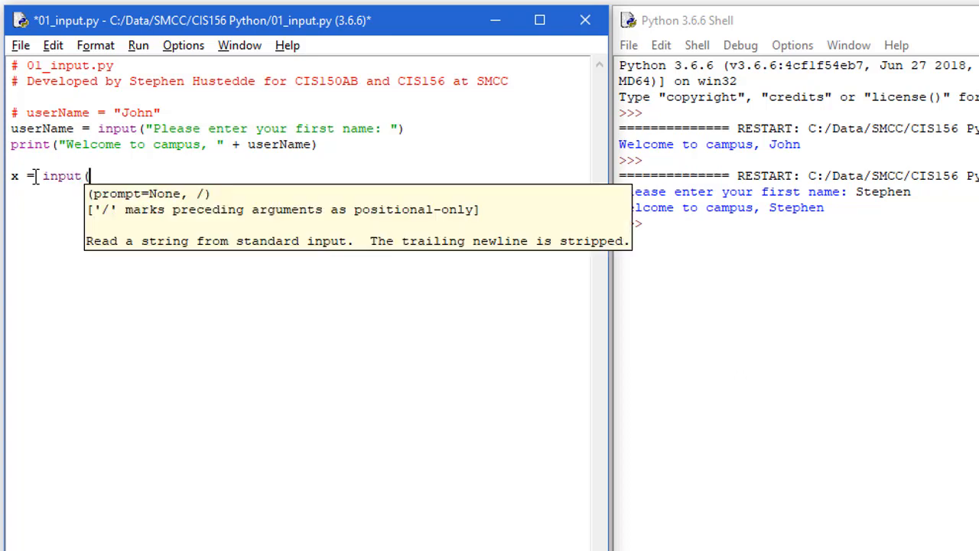
{"action": "type", "text": "\"Please enter the first"}
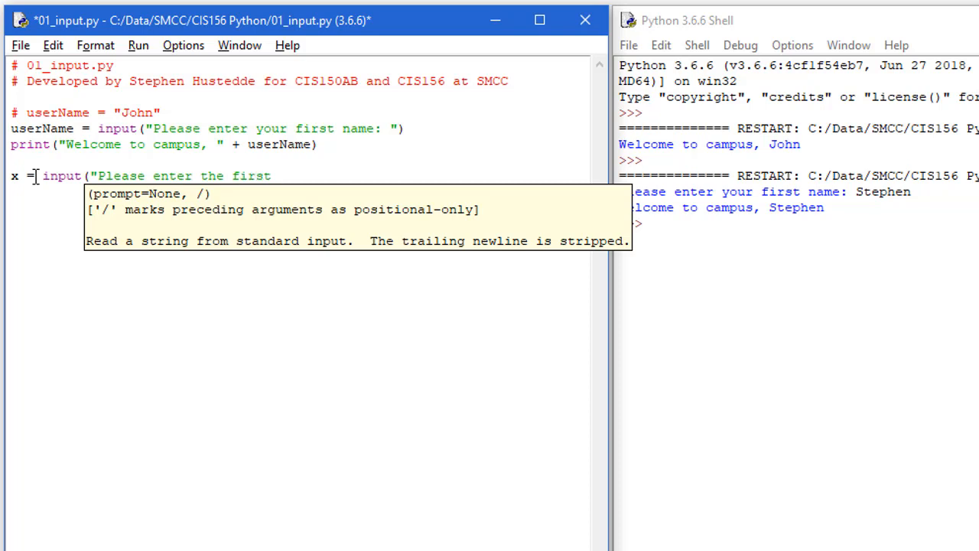
{"action": "type", "text": "integer:"}
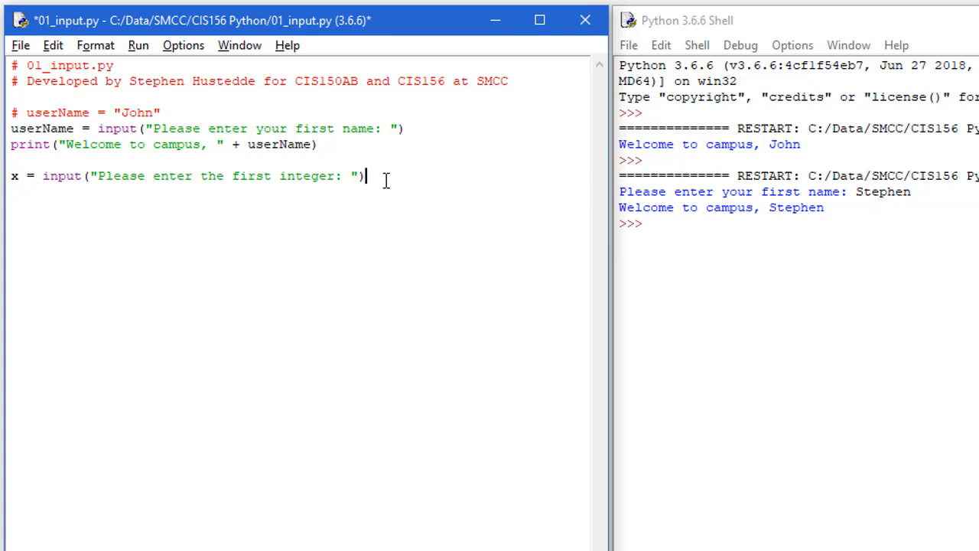
{"action": "mouse_move", "coordinate": [365, 192]}
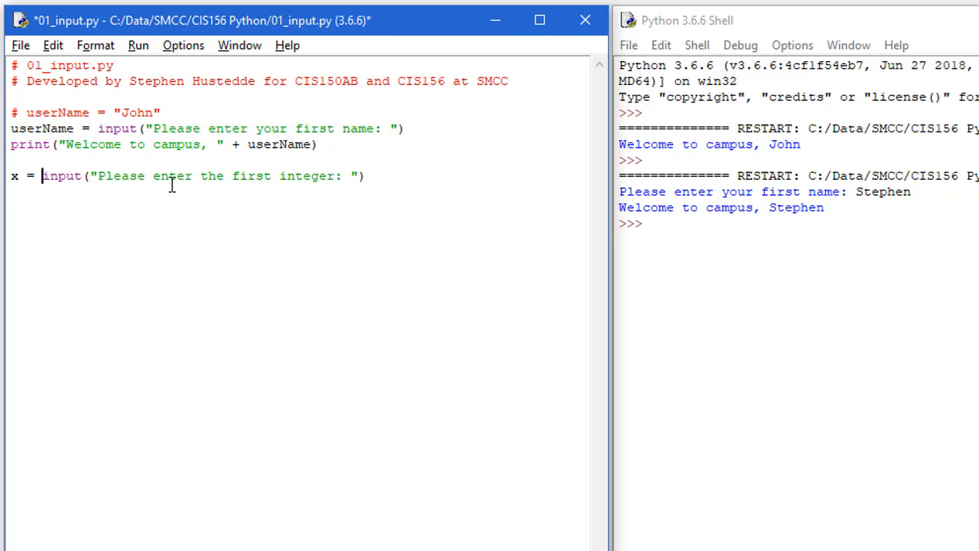
{"action": "type", "text": "int("}
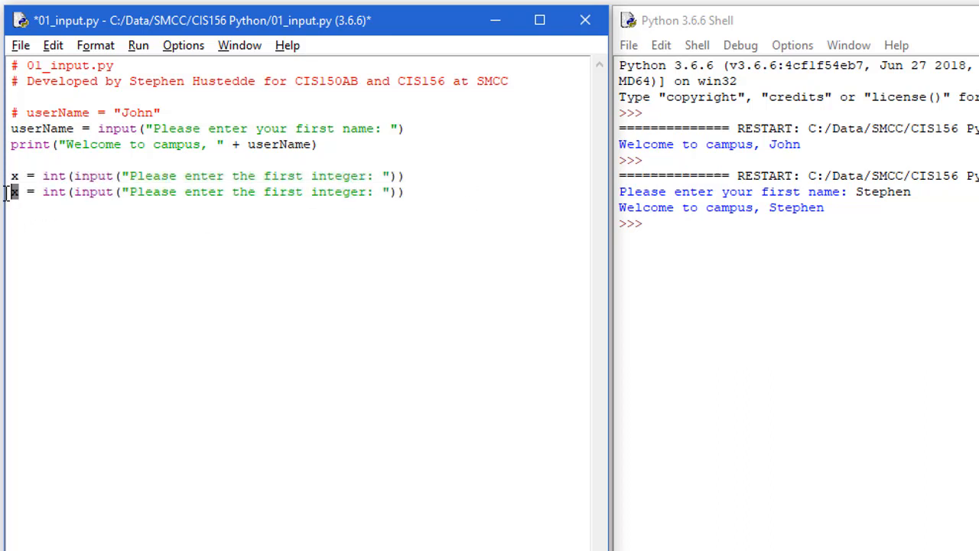
Duplicate the line as y = int(input("Please enter the second integer: "))
{"action": "type", "text": "7"}
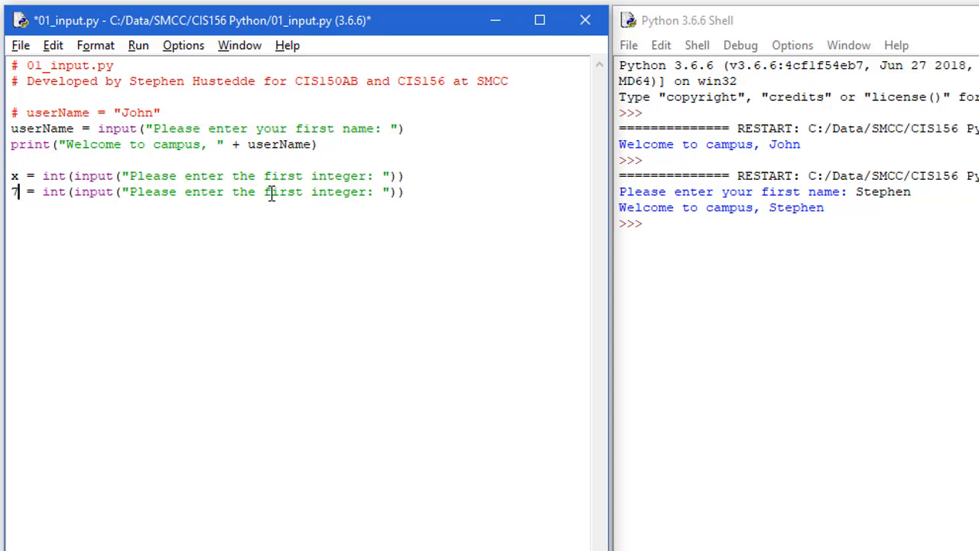
{"action": "double_click", "coordinate": [283, 193]}
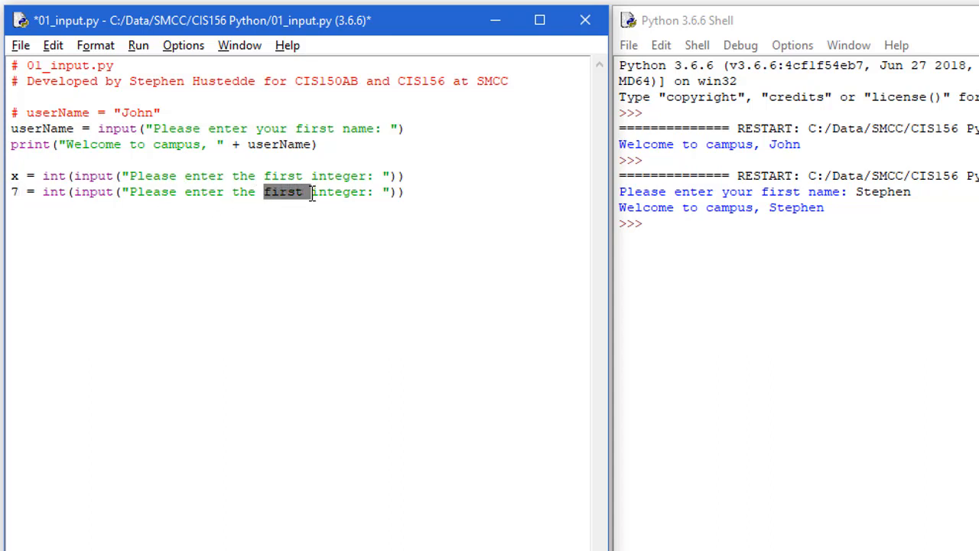
{"action": "type", "text": "second"}
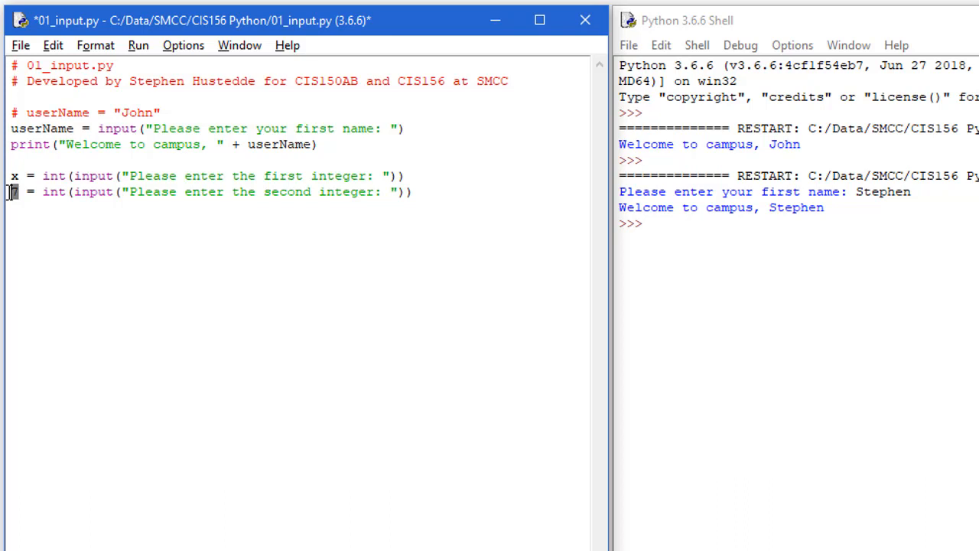
{"action": "type", "text": "y"}
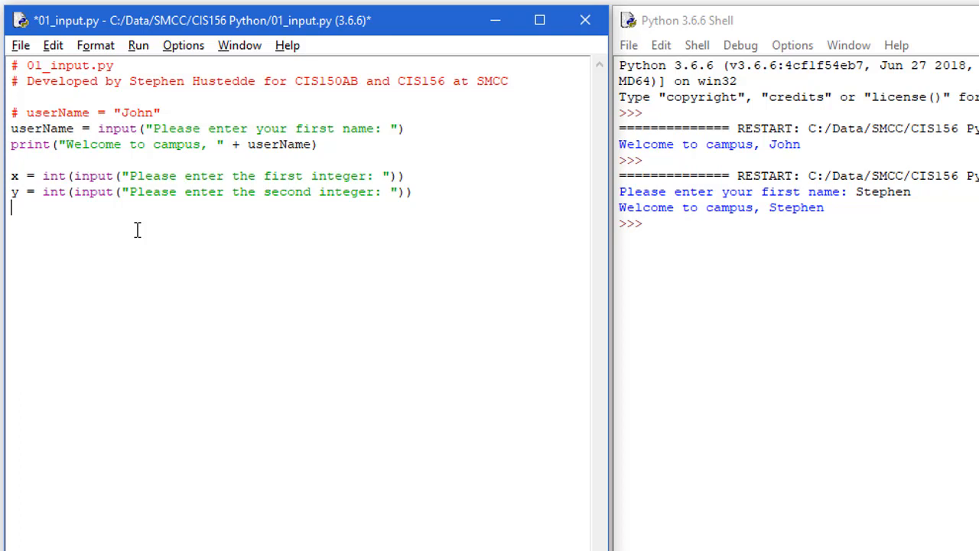
Compute z = x * y and add a print(z) line after it
{"action": "type", "text": "z ="}
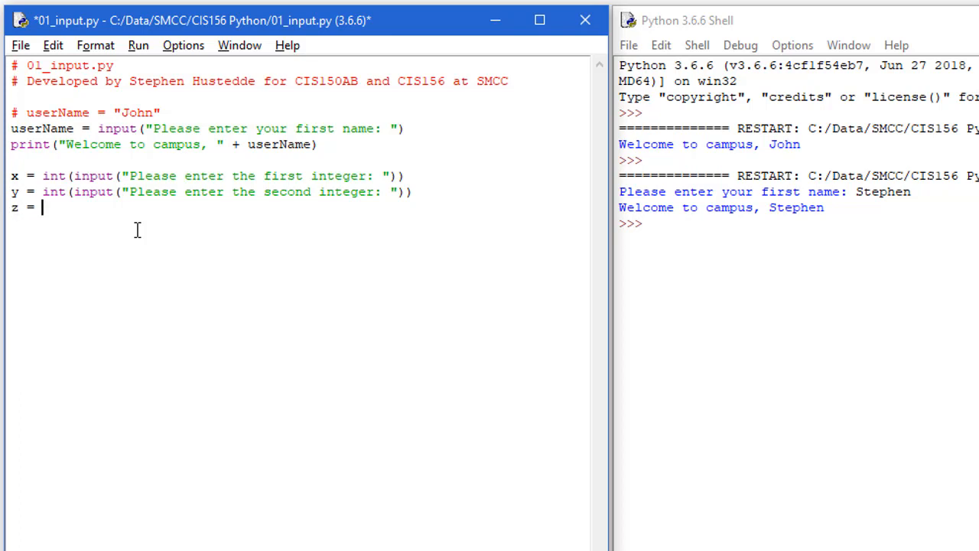
{"action": "type", "text": "x * y"}
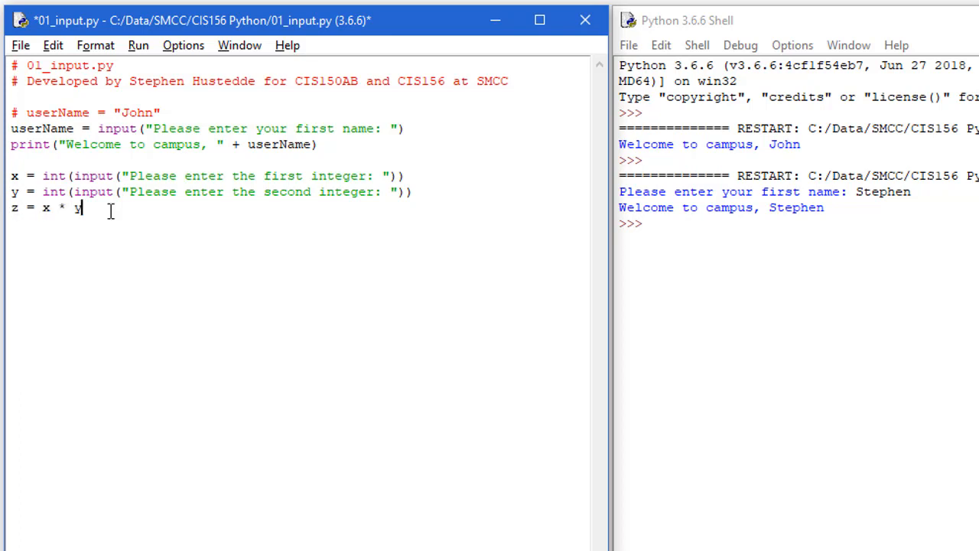
{"action": "key", "text": "enter"}
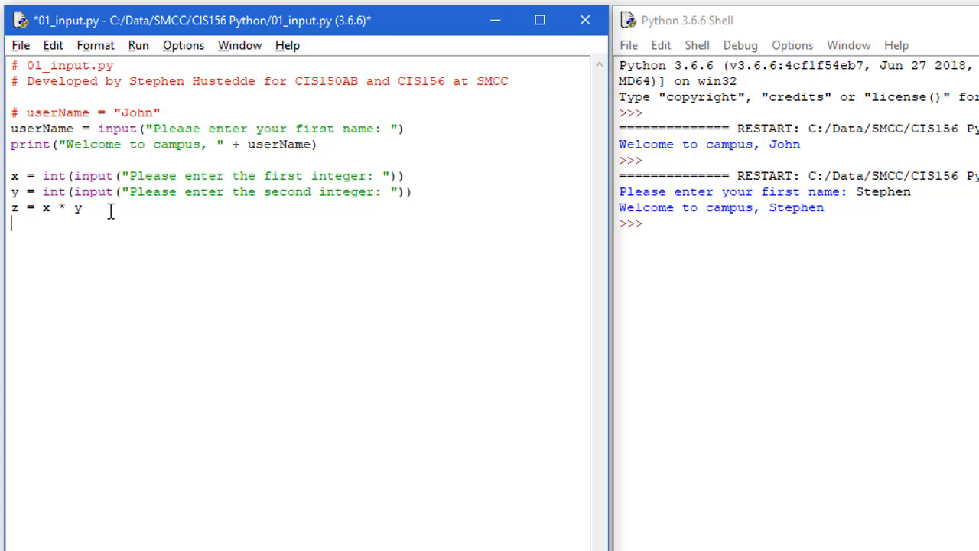
{"action": "type", "text": "print"}
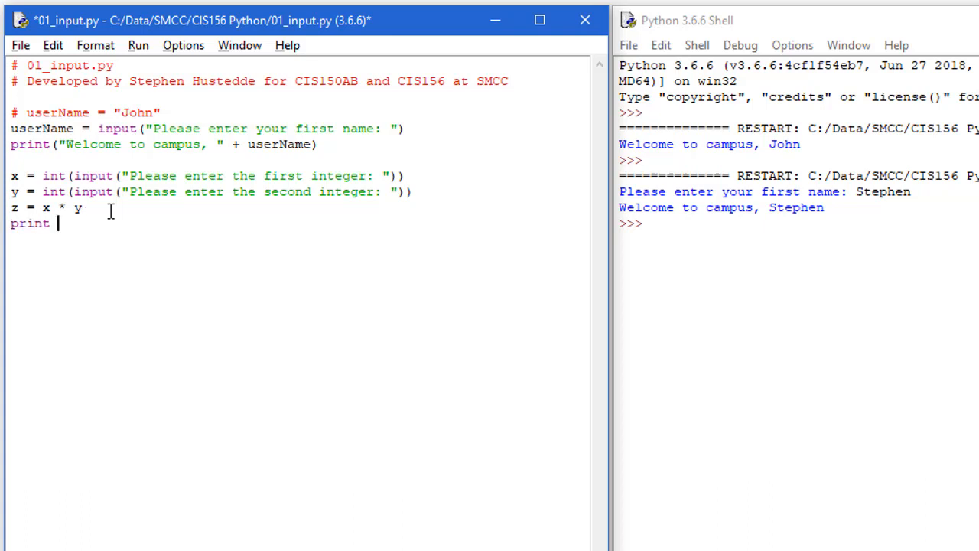
{"action": "type", "text": "("}
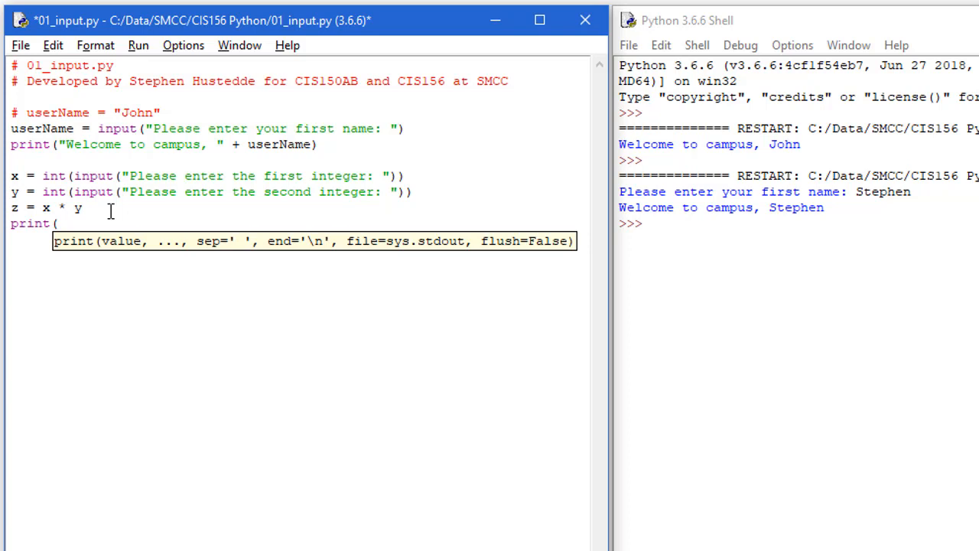
{"action": "type", "text": "z)"}
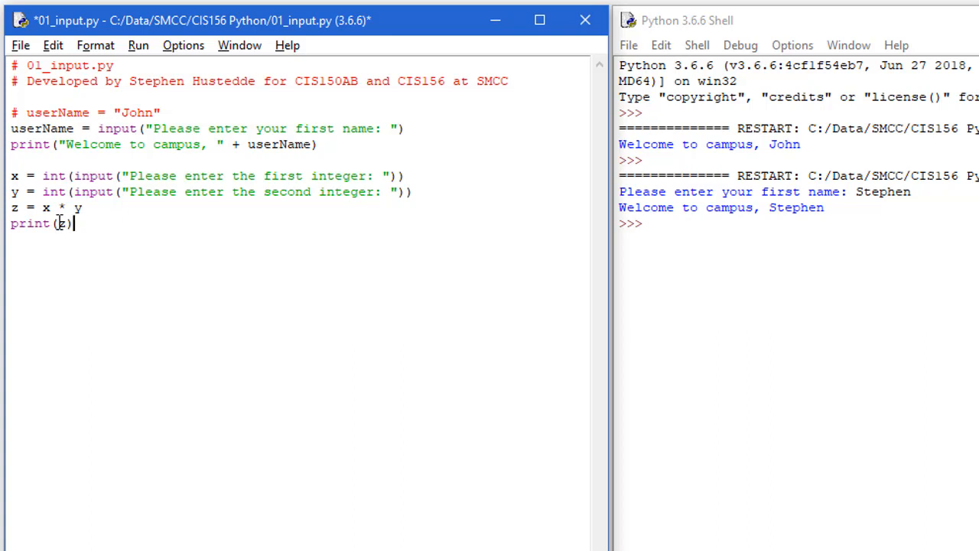
Change the print to username + ", he product is " + str(z) and save the script
{"action": "double_click", "coordinate": [61, 223]}
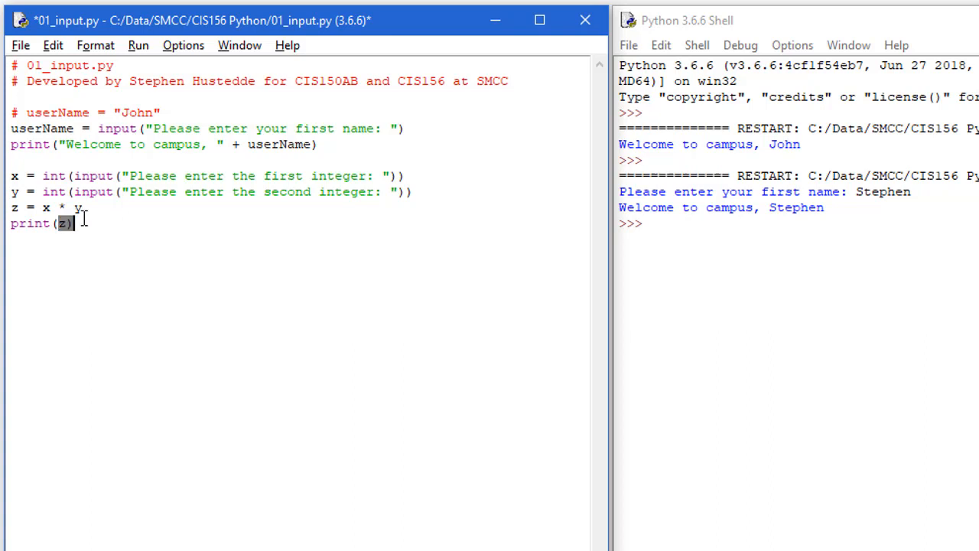
{"action": "type", "text": "username"}
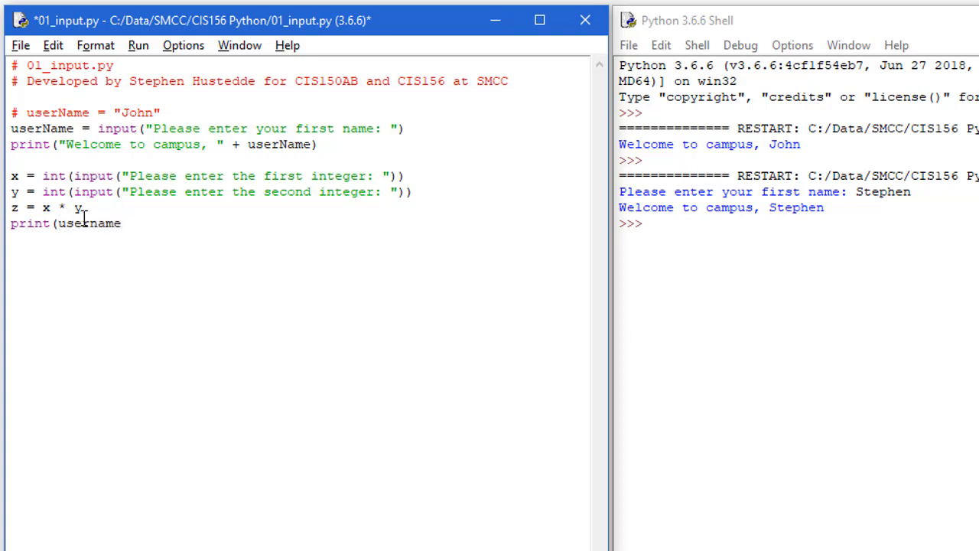
{"action": "type", "text": "+ \""}
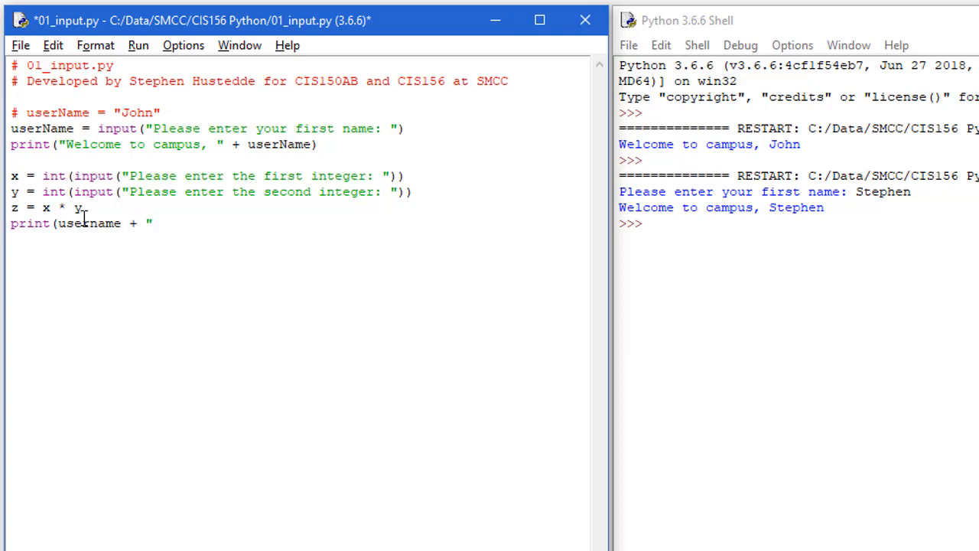
{"action": "type", "text": ","}
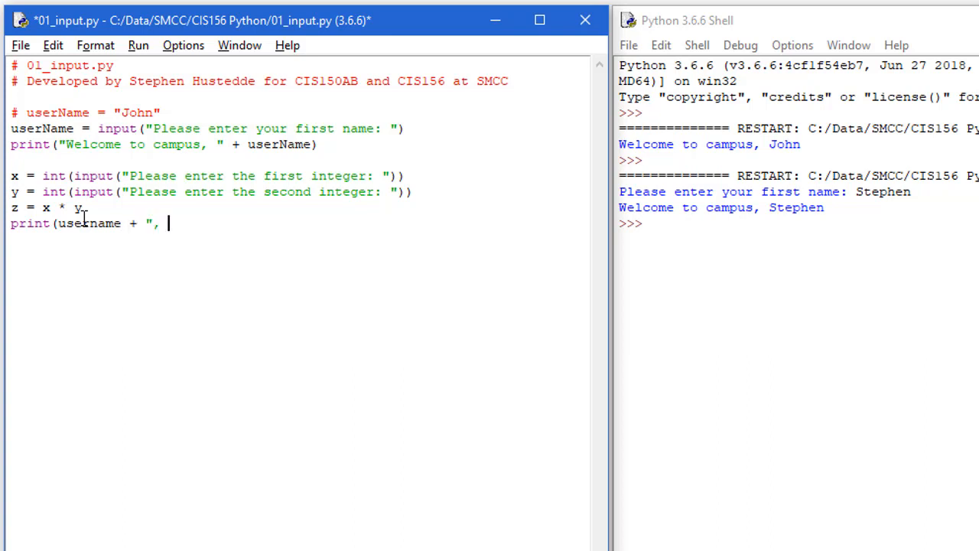
{"action": "type", "text": "he product is"}
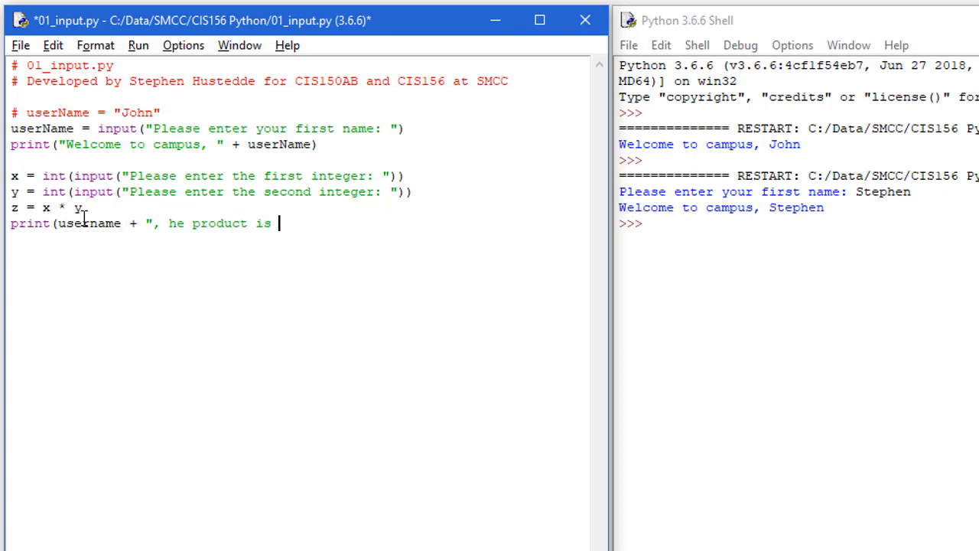
{"action": "type", "text": "\" + str(z))"}
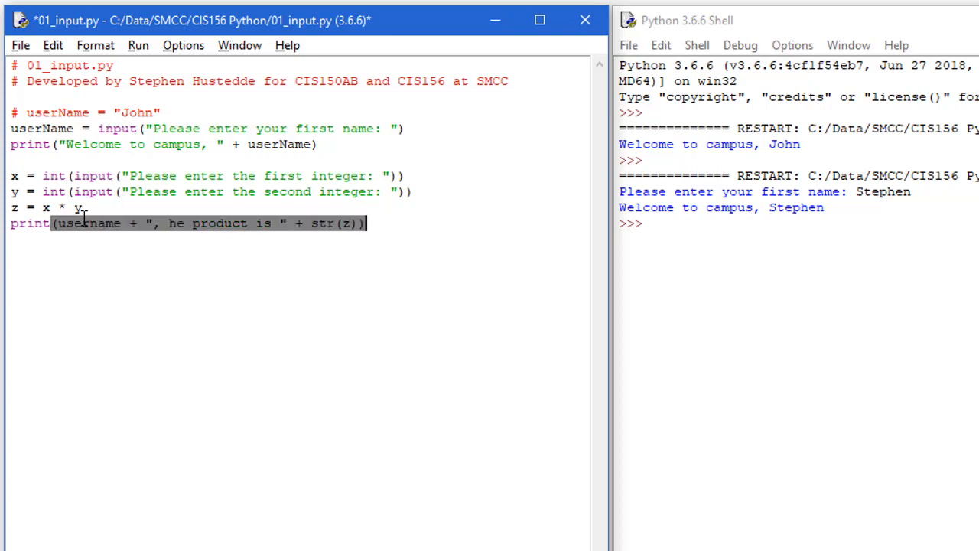
{"action": "left_click", "coordinate": [420, 223]}
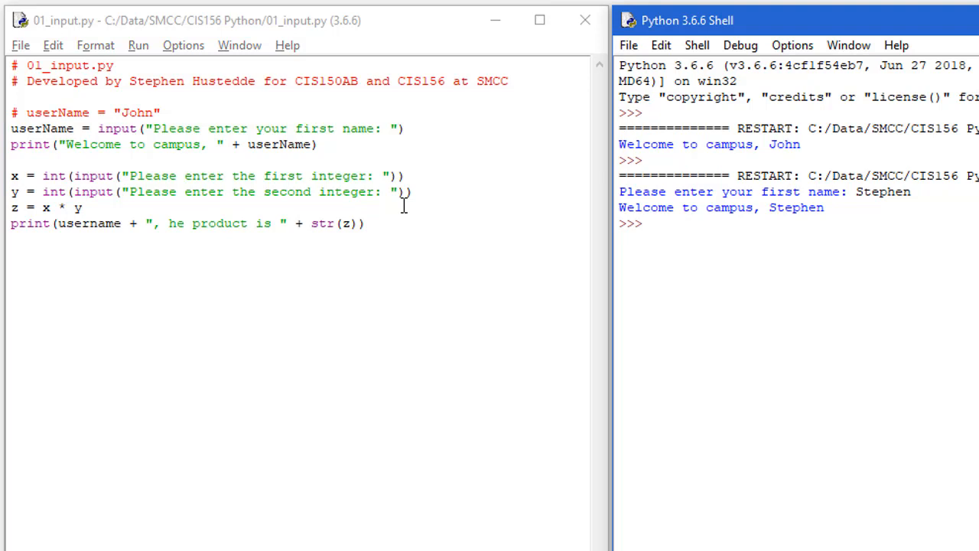
Run the script entering Stephen, 5 and 9, which ends in a NameError for 'username'
{"action": "type", "text": "Stephen"}
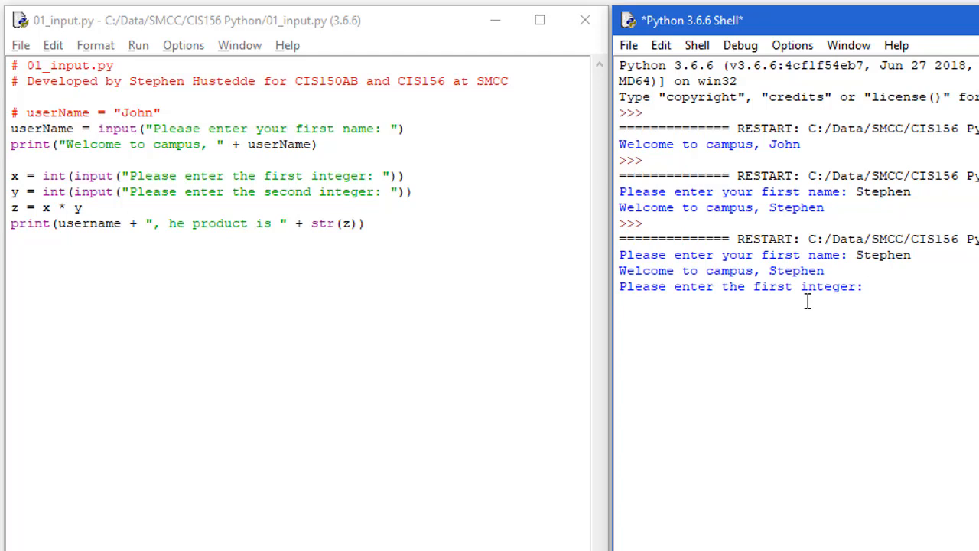
{"action": "type", "text": "5"}
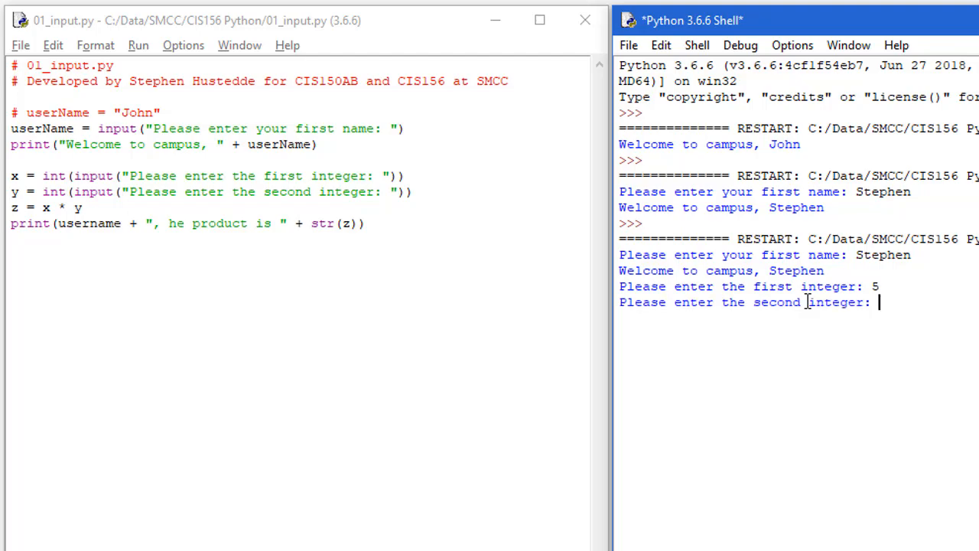
{"action": "type", "text": "9"}
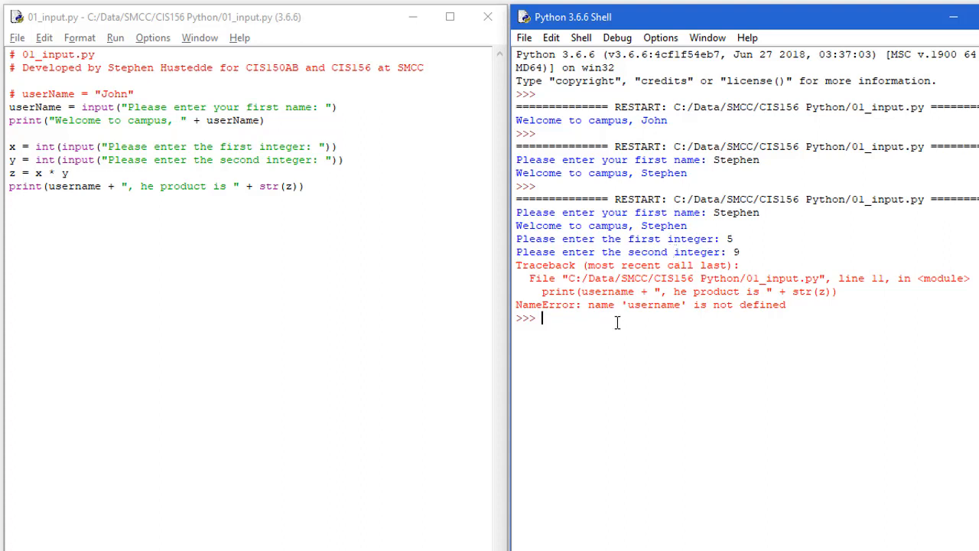
{"action": "mouse_move", "coordinate": [710, 304]}
{"action": "type", "text": "N"}
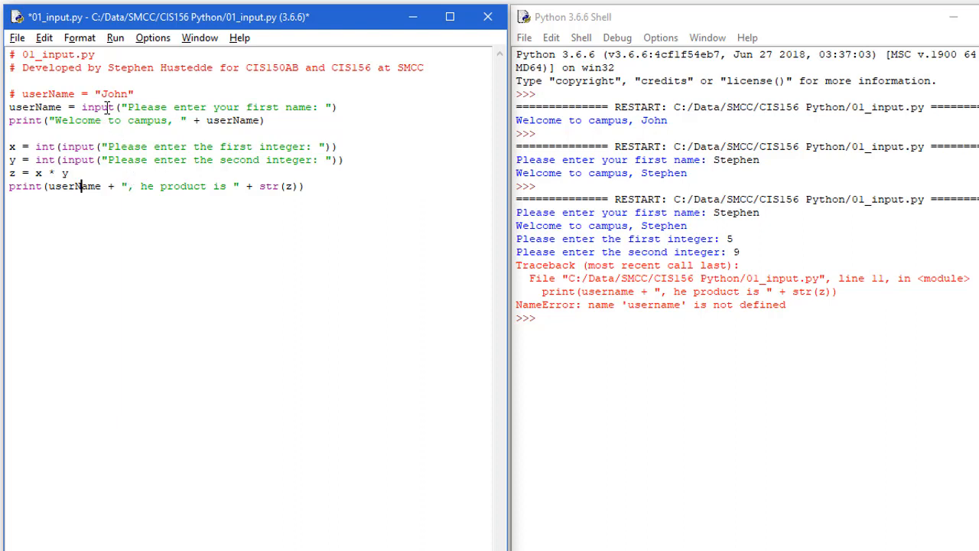
{"action": "mouse_move", "coordinate": [17, 36]}
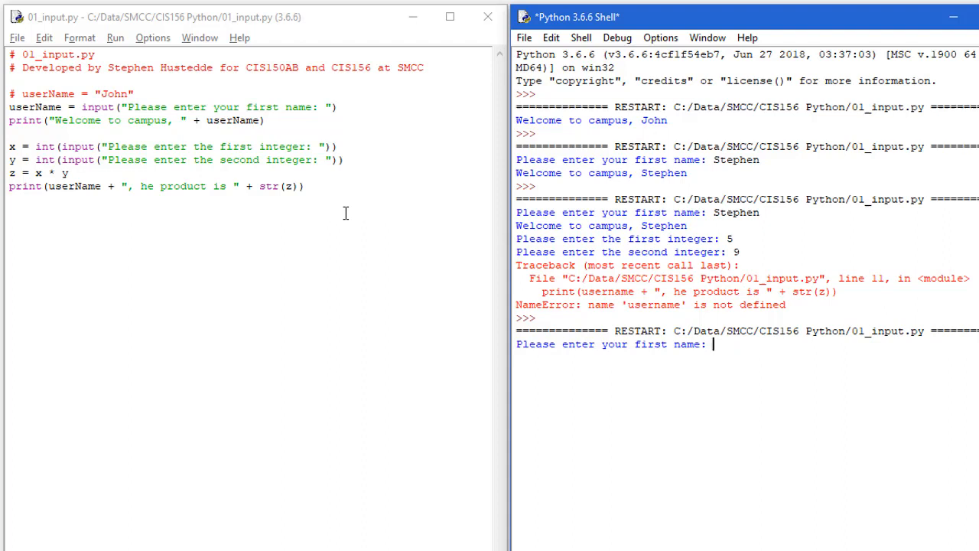
Run with Stephen, 5, 9 to get the product 45, then append + "\n" to the welcome print
{"action": "type", "text": "Steph"}
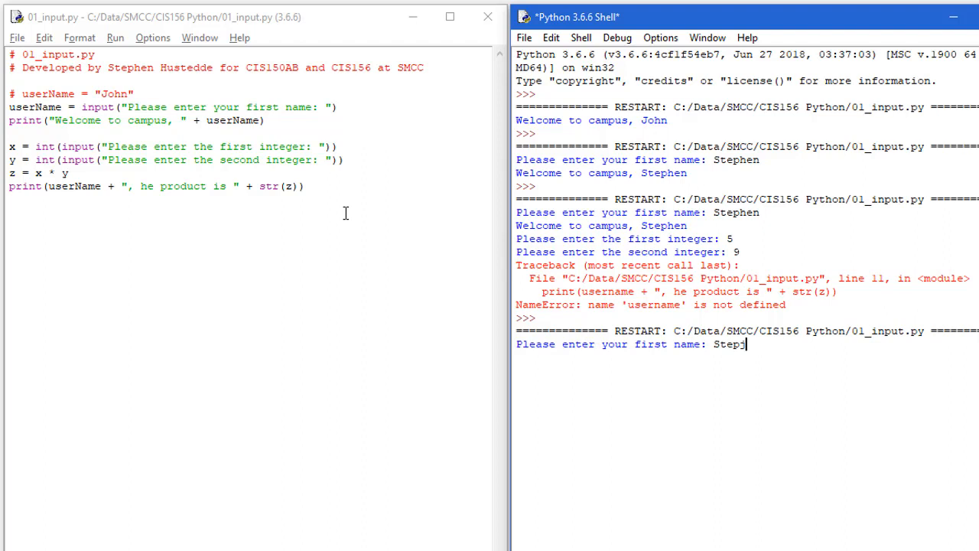
{"action": "type", "text": "hen"}
{"action": "type", "text": "5"}
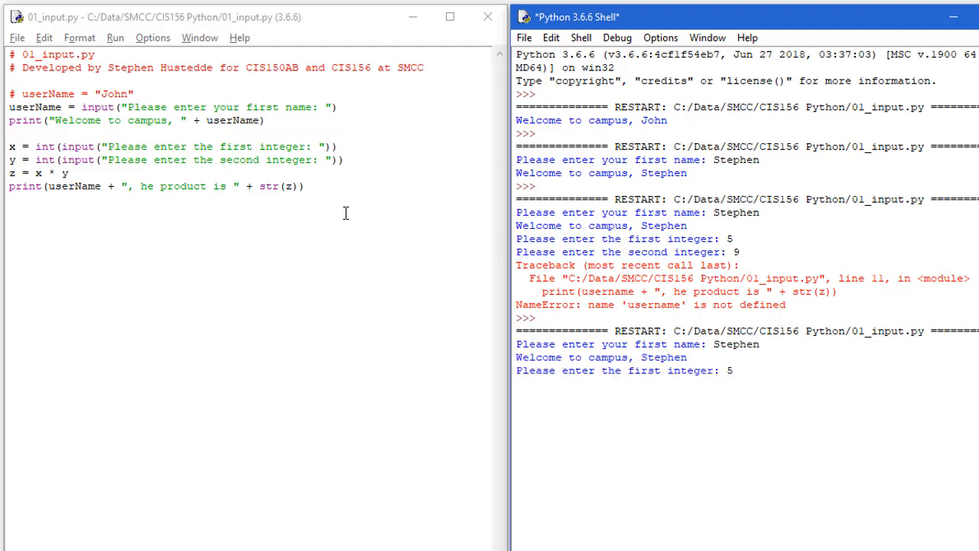
{"action": "type", "text": "9"}
{"action": "left_click", "coordinate": [156, 187]}
{"action": "type", "text": "t"}
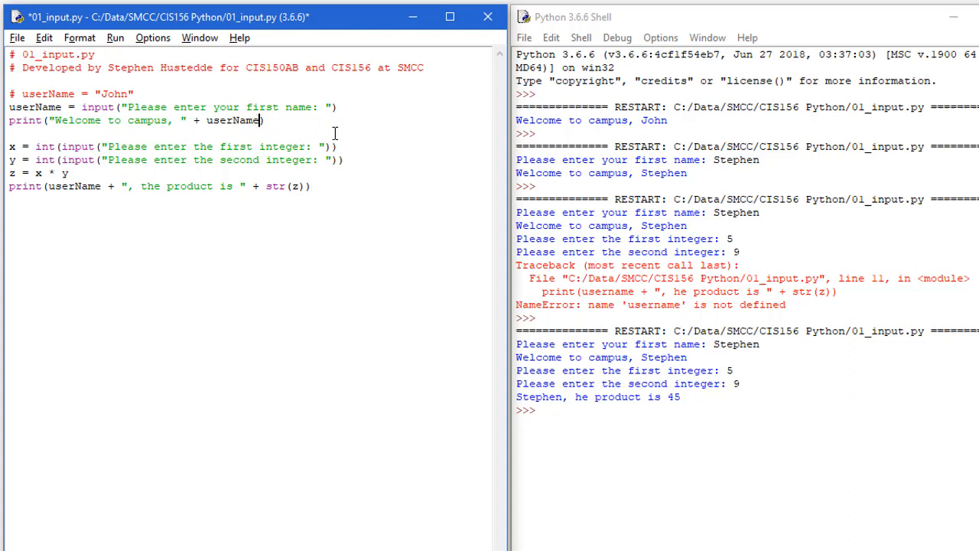
{"action": "type", "text": "+ \"\\n"}
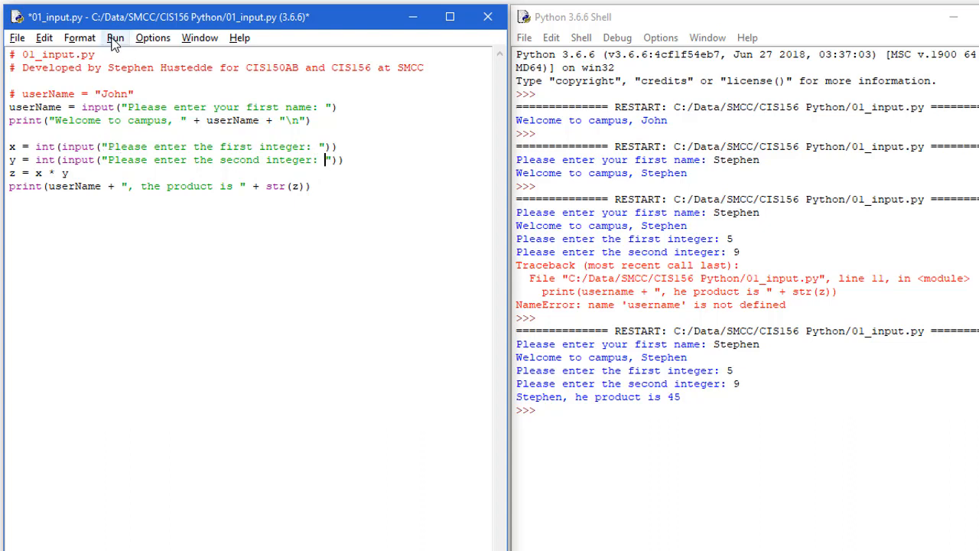
Run the saved script with Bill, 12 and 8 so it prints 'Bill, the product is 96'
{"action": "left_click", "coordinate": [117, 37]}
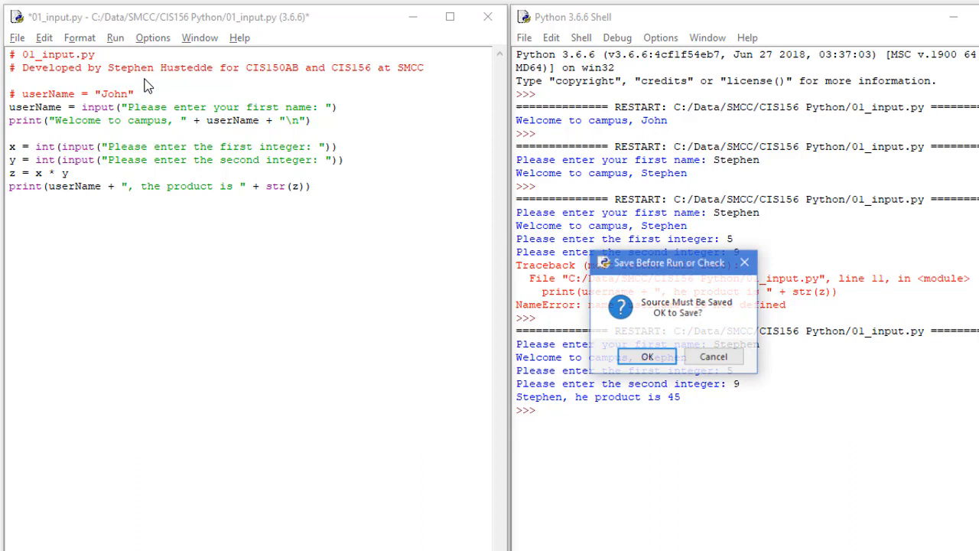
{"action": "left_click", "coordinate": [649, 357]}
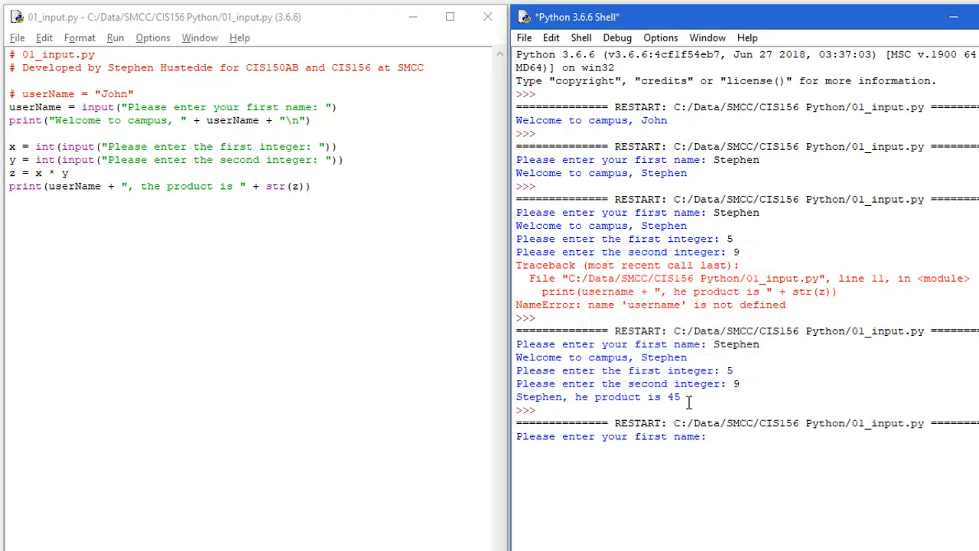
{"action": "type", "text": "Bill"}
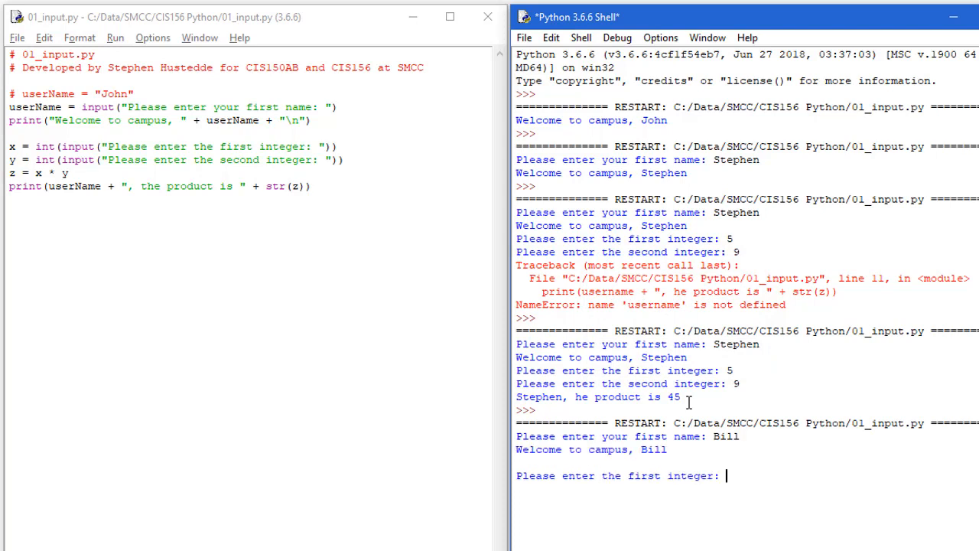
{"action": "type", "text": "12"}
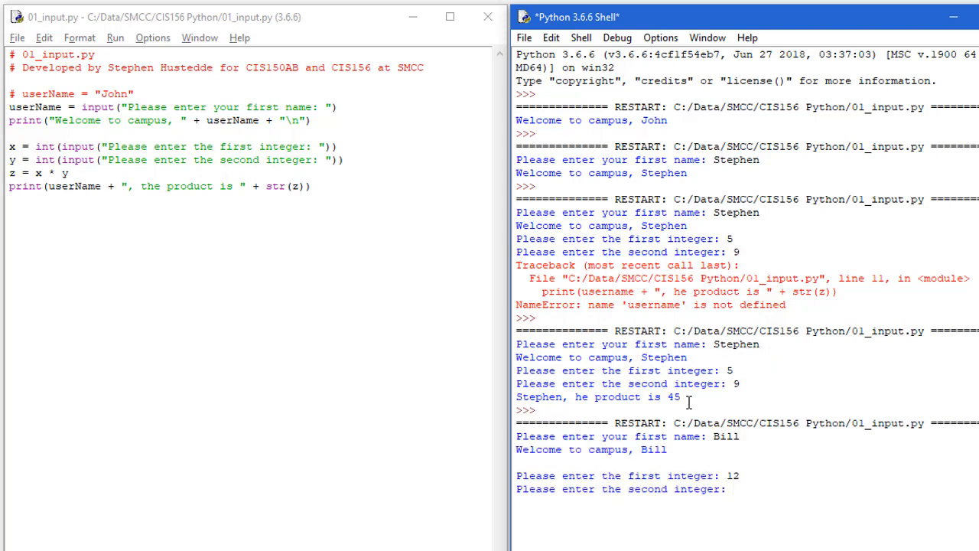
{"action": "type", "text": "8"}
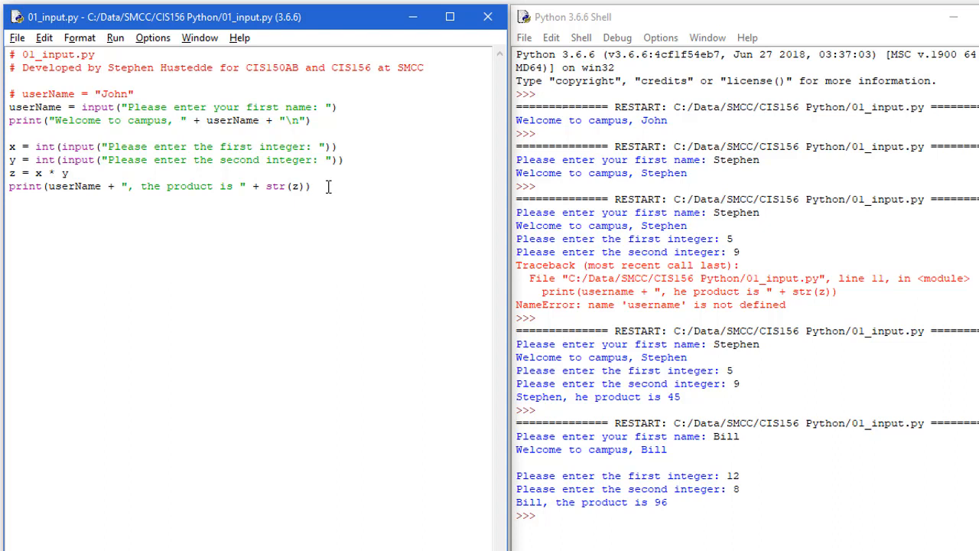
Add isNew = input("Are you new to campus? (Y/N)") after the product print line
{"action": "left_click", "coordinate": [309, 187]}
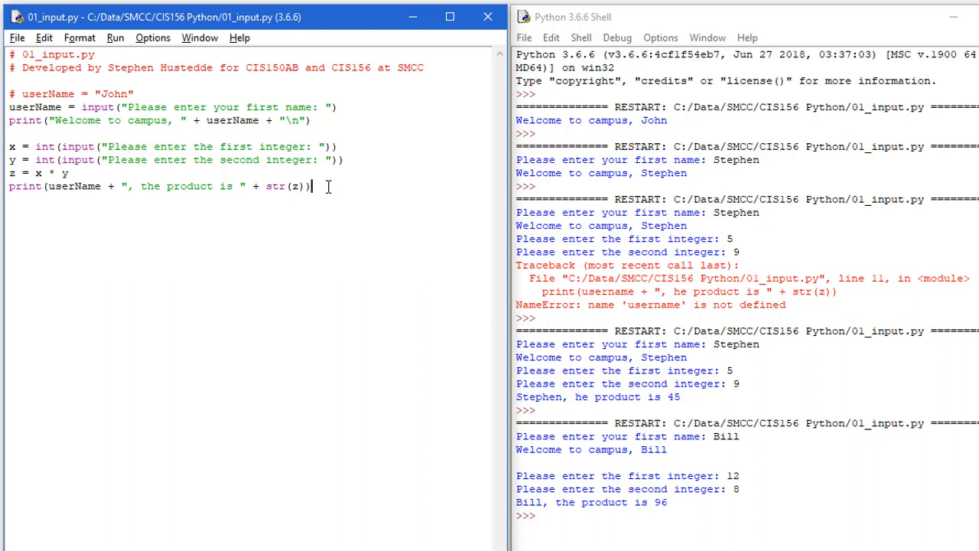
{"action": "key", "text": "enter"}
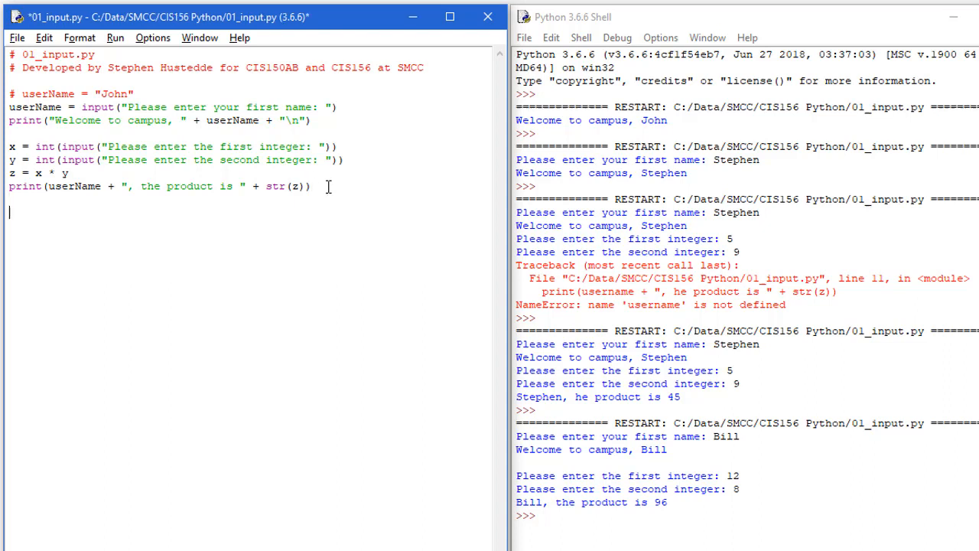
{"action": "type", "text": "isNew = input"}
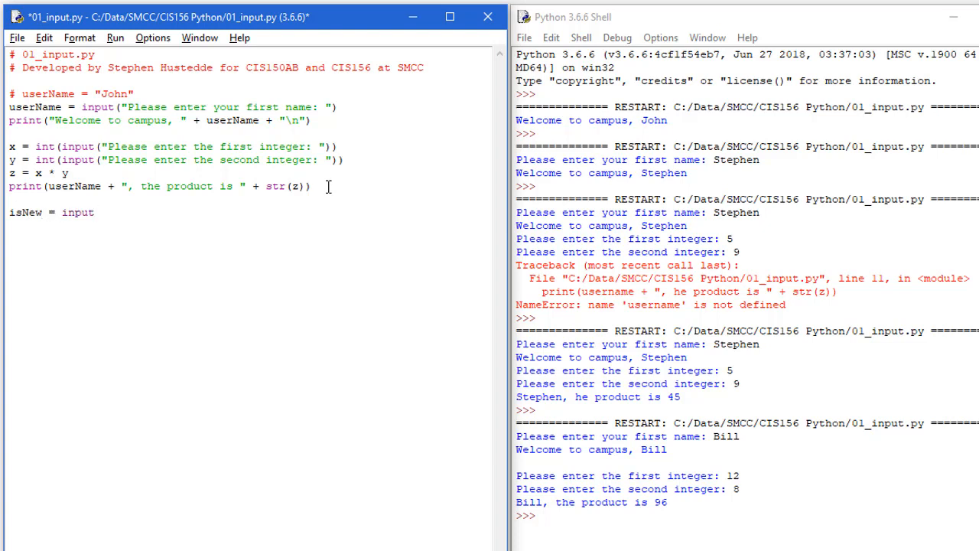
{"action": "type", "text": "(\""}
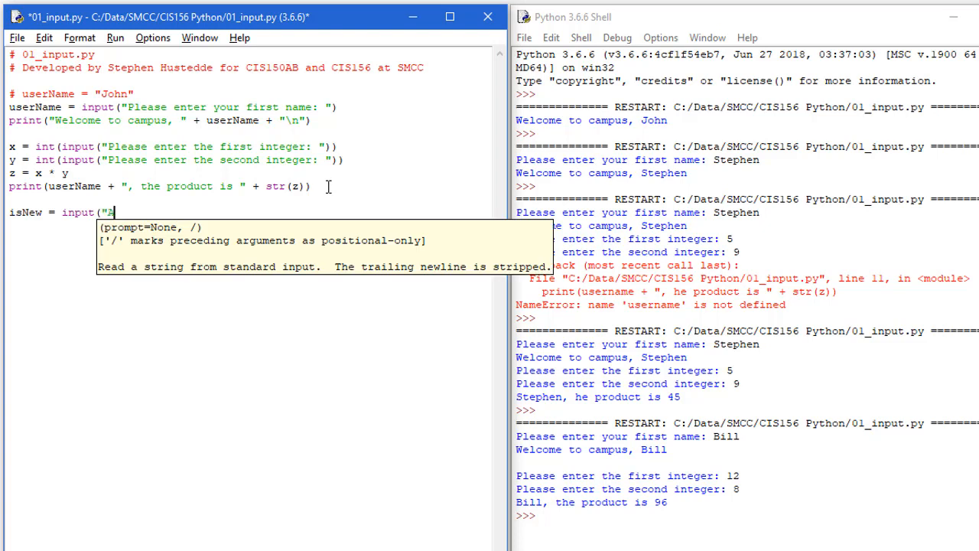
{"action": "type", "text": "Are you ne"}
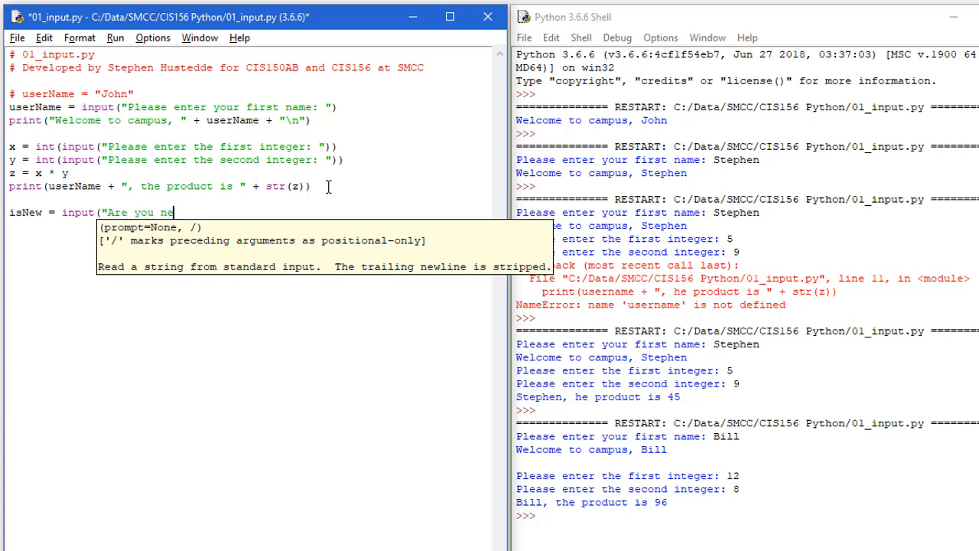
{"action": "type", "text": "w to campus"}
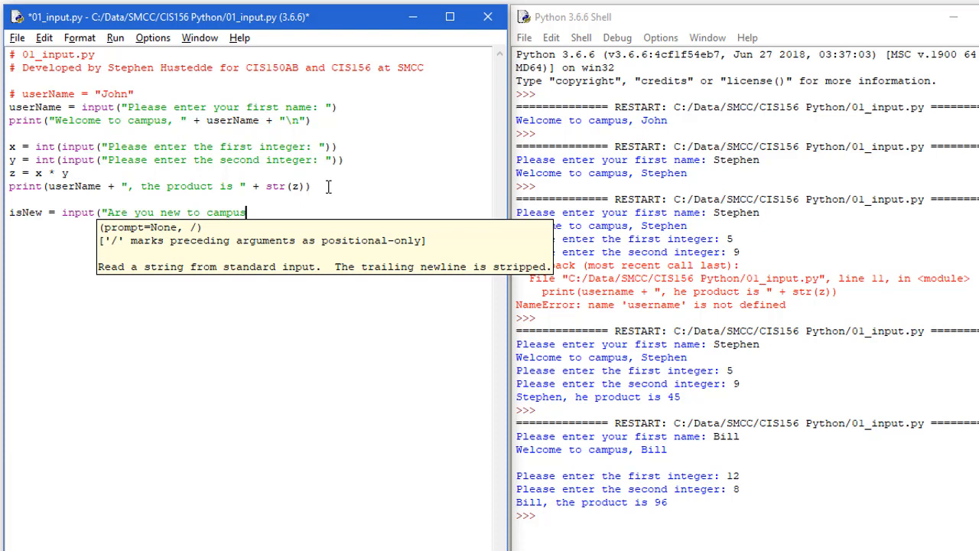
{"action": "type", "text": "?"}
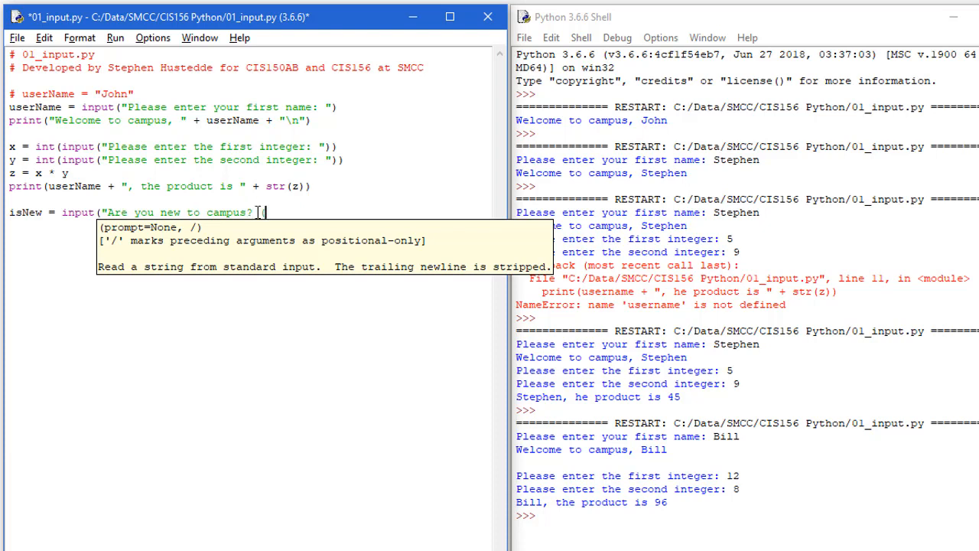
{"action": "type", "text": "(Y/N):"}
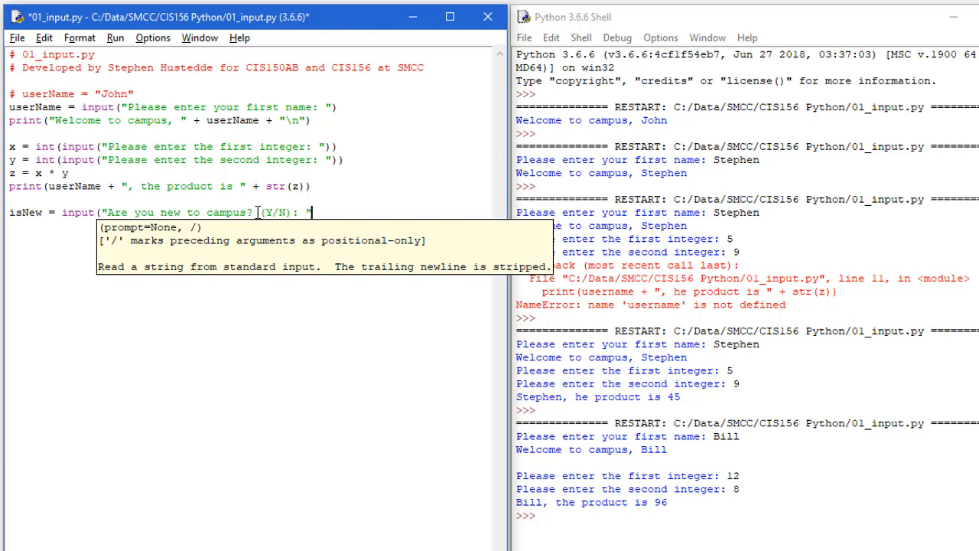
{"action": "type", "text": ")"}
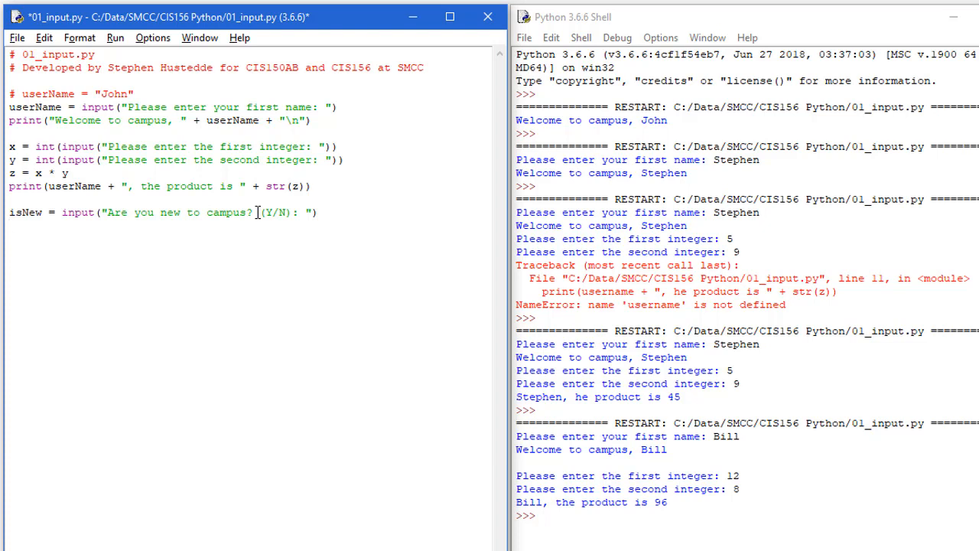
Begin the if (isNew == "Y"): branch setting the new-to-campus flag to True
{"action": "type", "text": "if"}
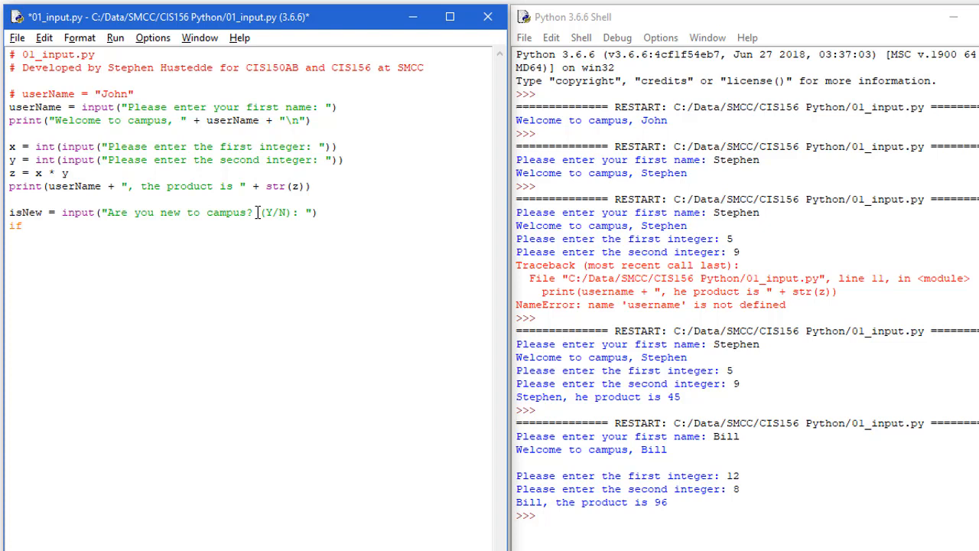
{"action": "type", "text": "(isNew"}
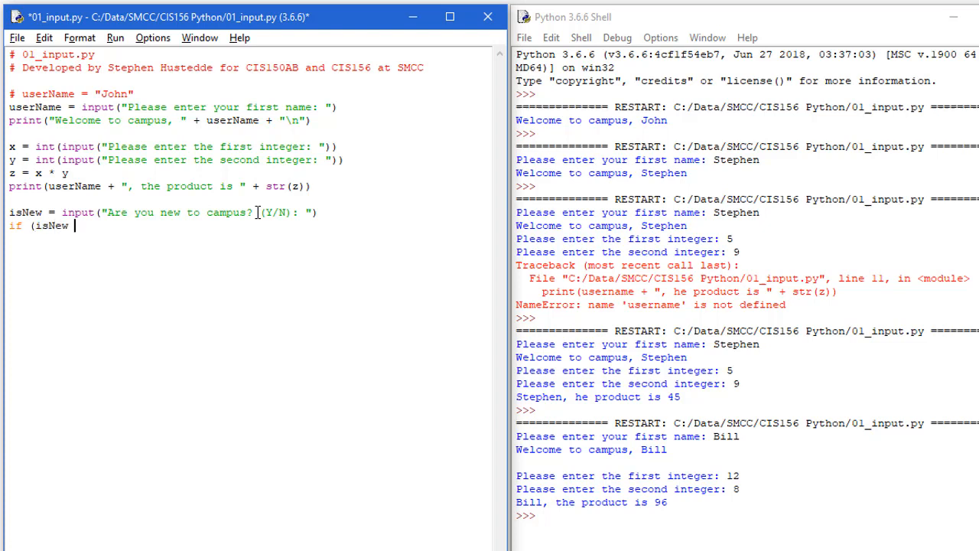
{"action": "type", "text": "=="}
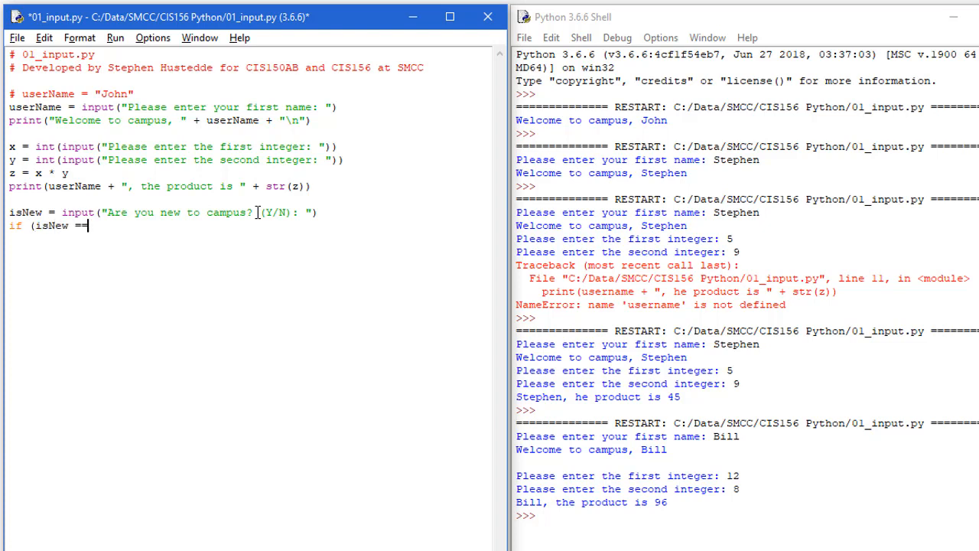
{"action": "type", "text": "\""}
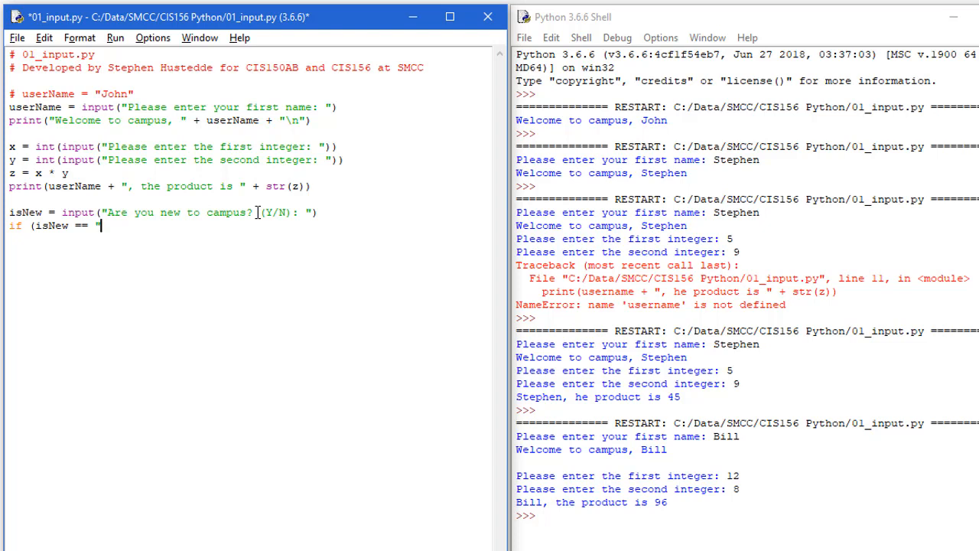
{"action": "type", "text": "Y\""}
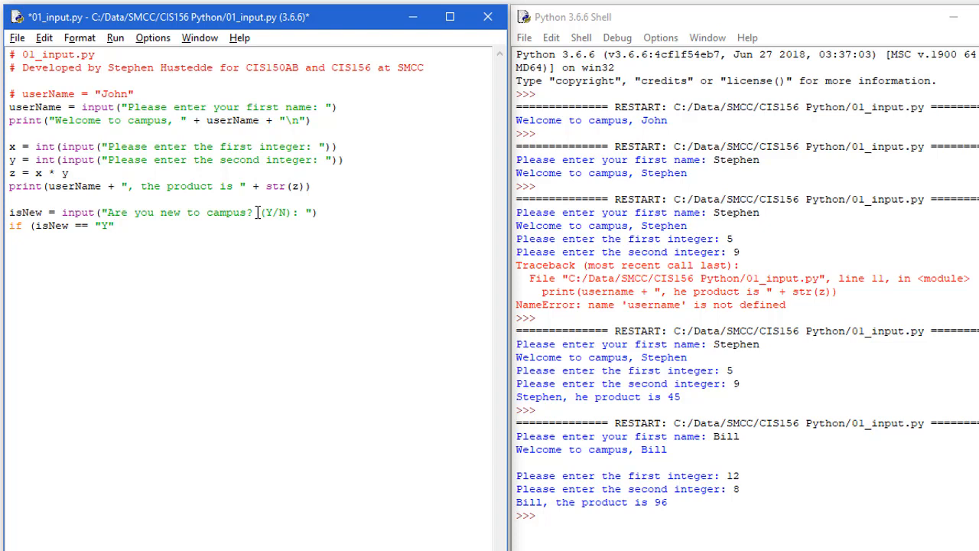
{"action": "type", "text": ")"}
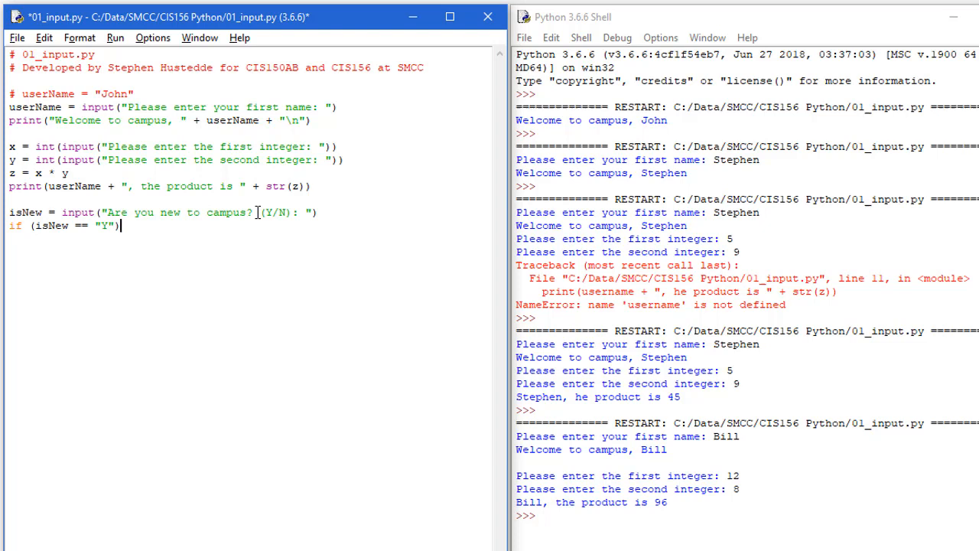
{"action": "type", "text": "is"}
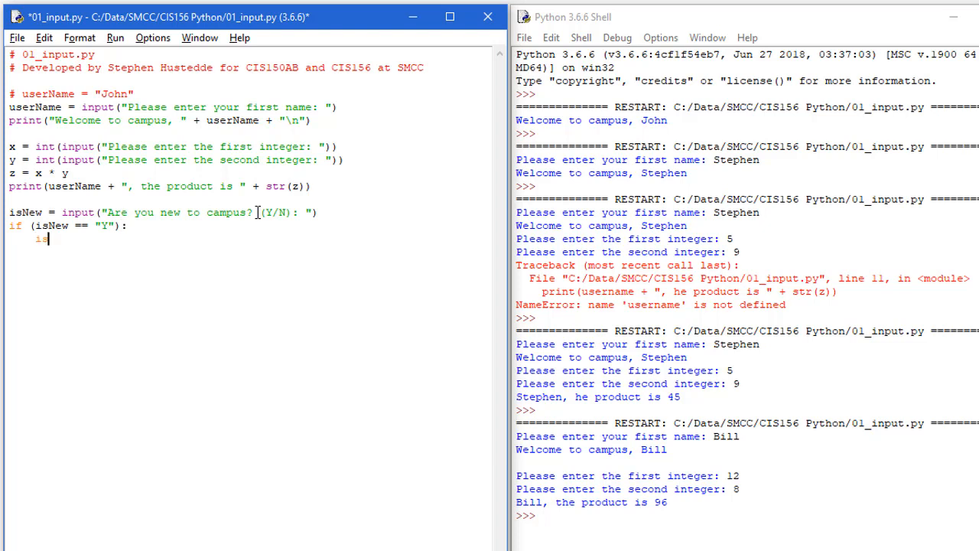
{"action": "type", "text": "New ="}
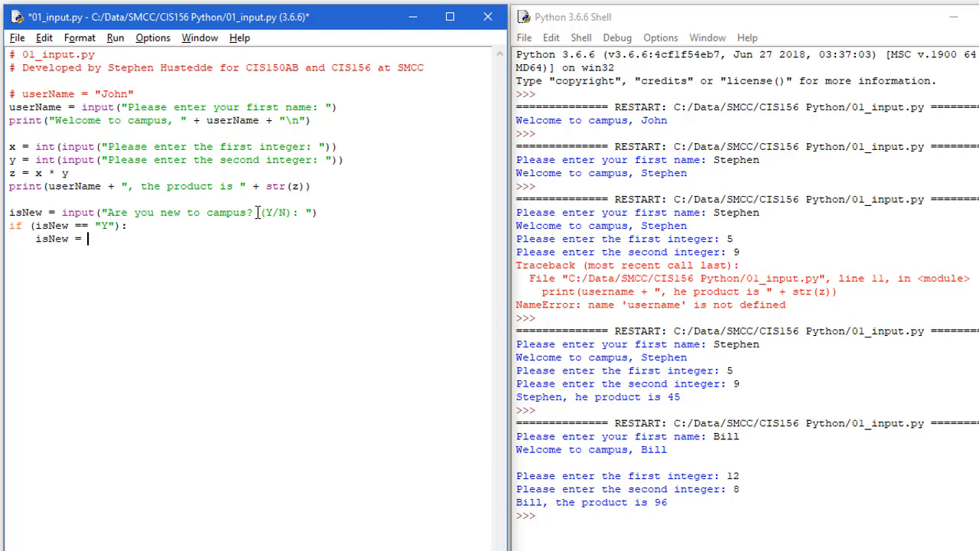
{"action": "type", "text": "\"True"}
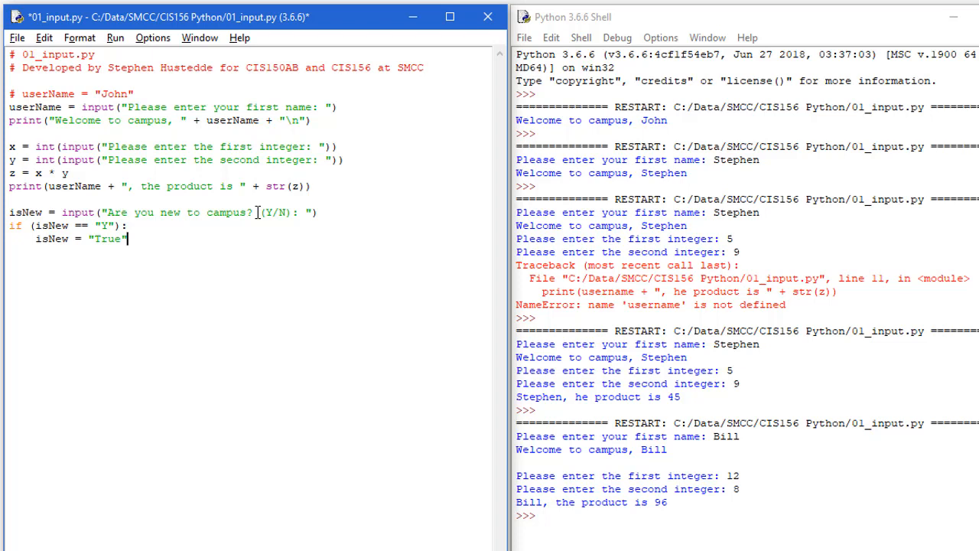
{"action": "mouse_move", "coordinate": [330, 211]}
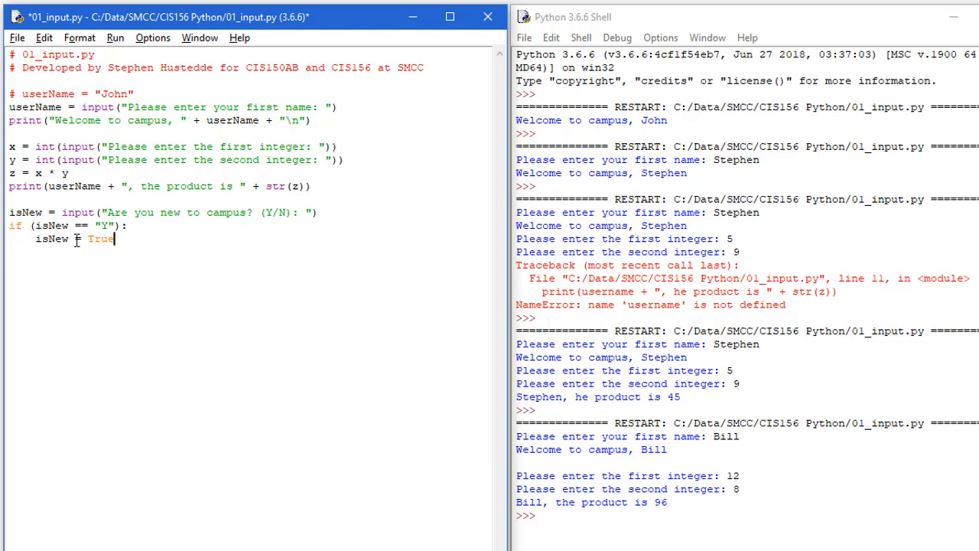
{"action": "mouse_move", "coordinate": [89, 238]}
{"action": "type", "text": "Bool"}
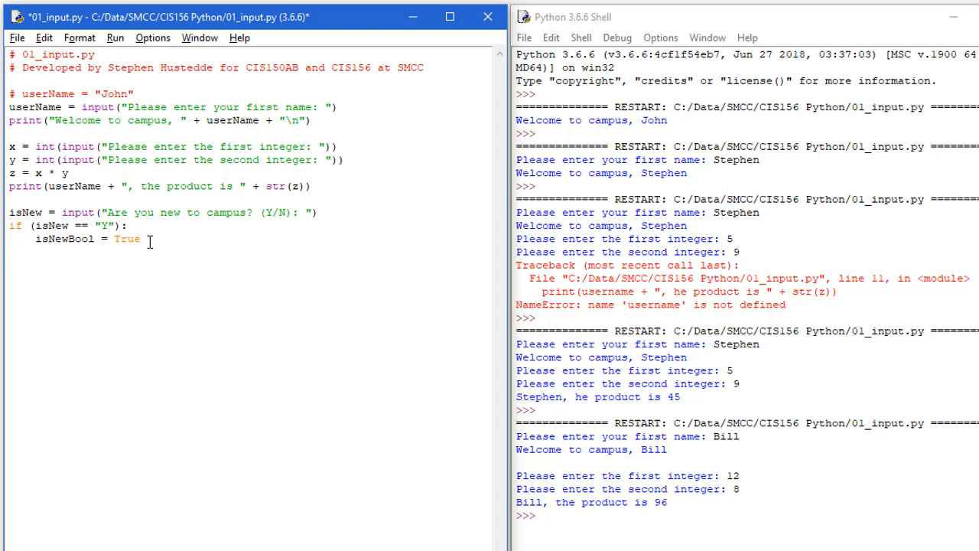
Add the else branch setting isNewBool to False and print(isNewBool)
{"action": "type", "text": "else"}
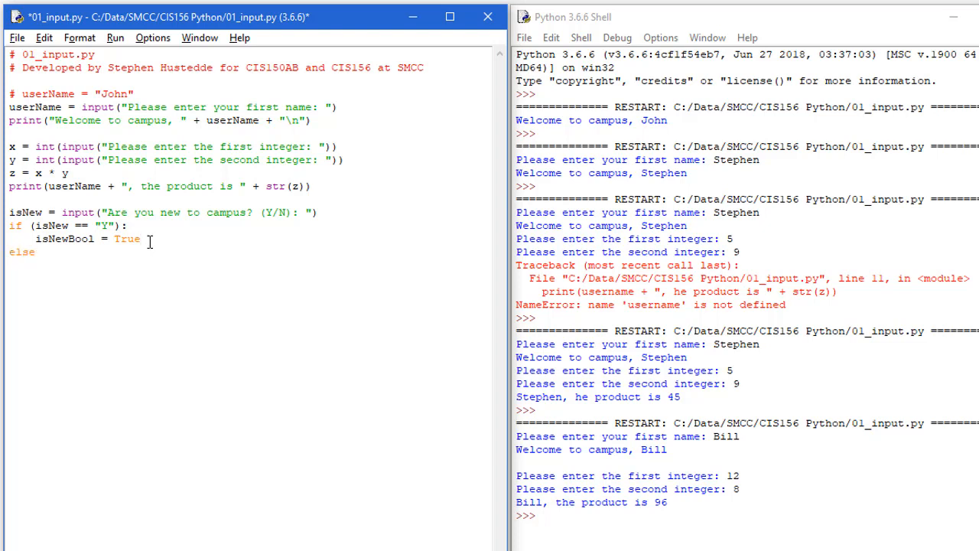
{"action": "type", "text": "i"}
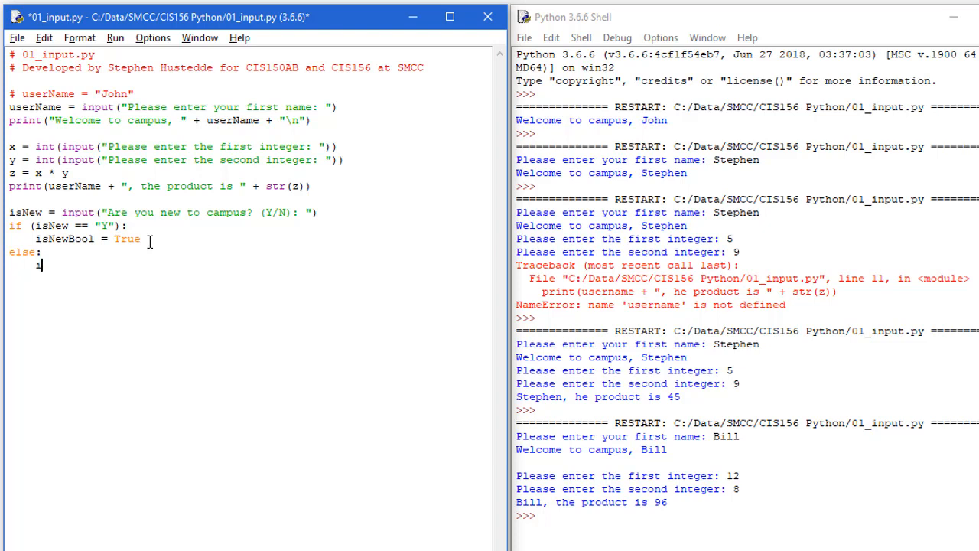
{"action": "type", "text": "isNewBool ="}
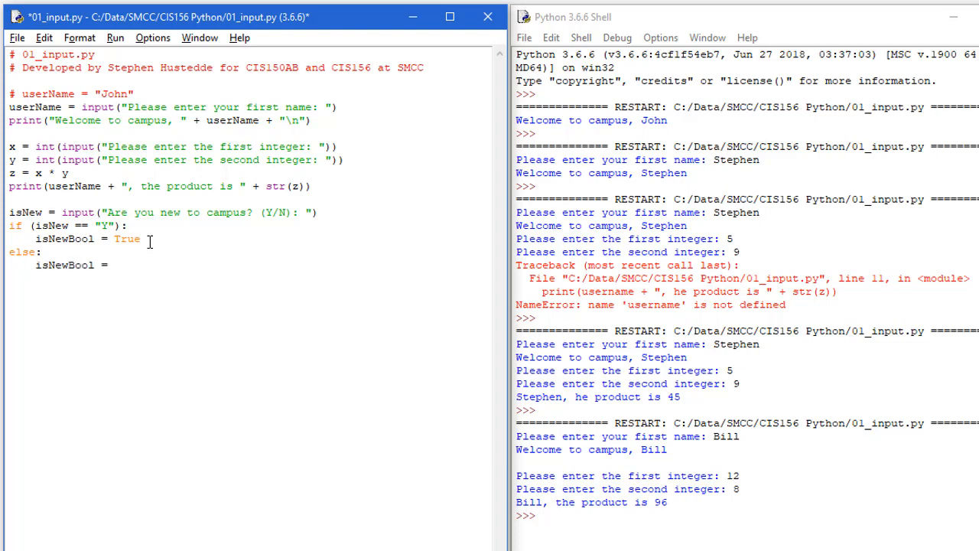
{"action": "type", "text": "False"}
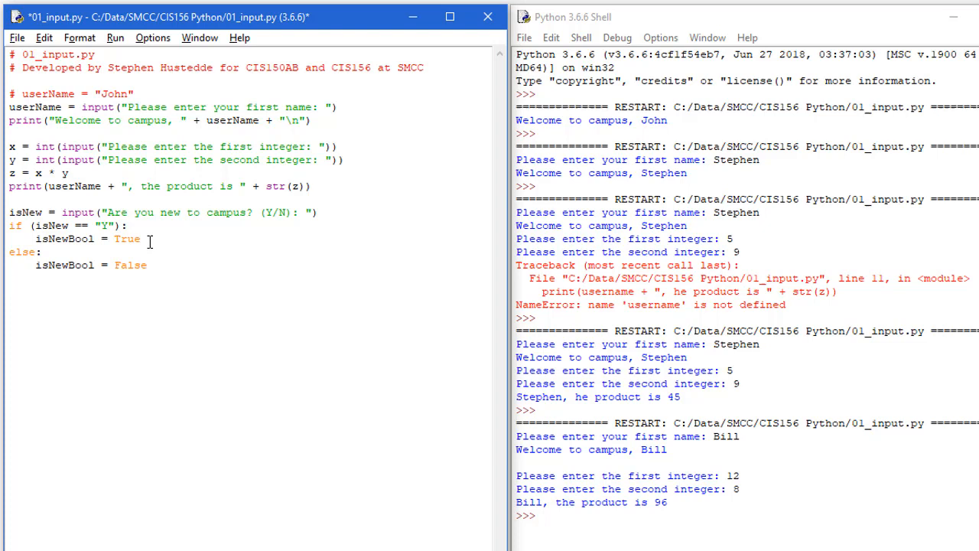
{"action": "type", "text": "print("}
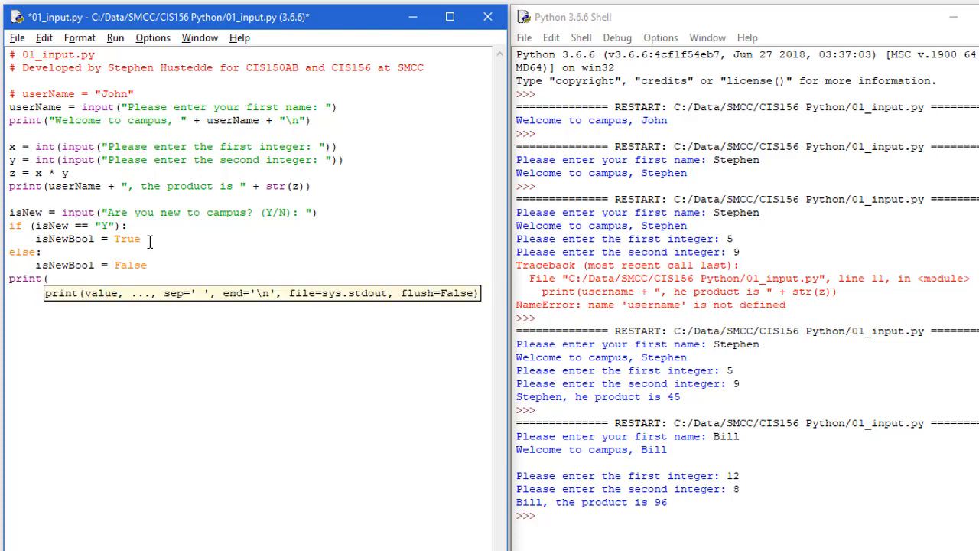
{"action": "type", "text": "is"}
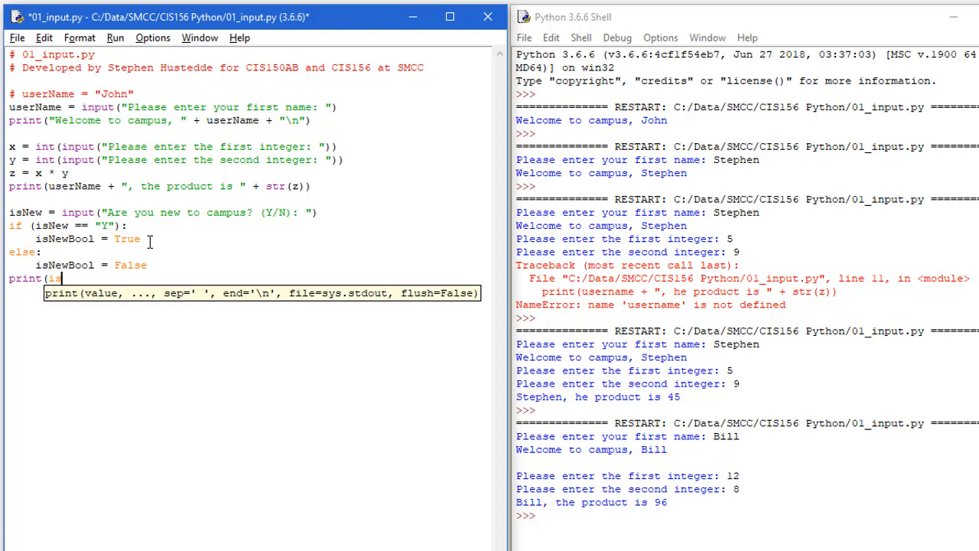
{"action": "type", "text": "NewBool"}
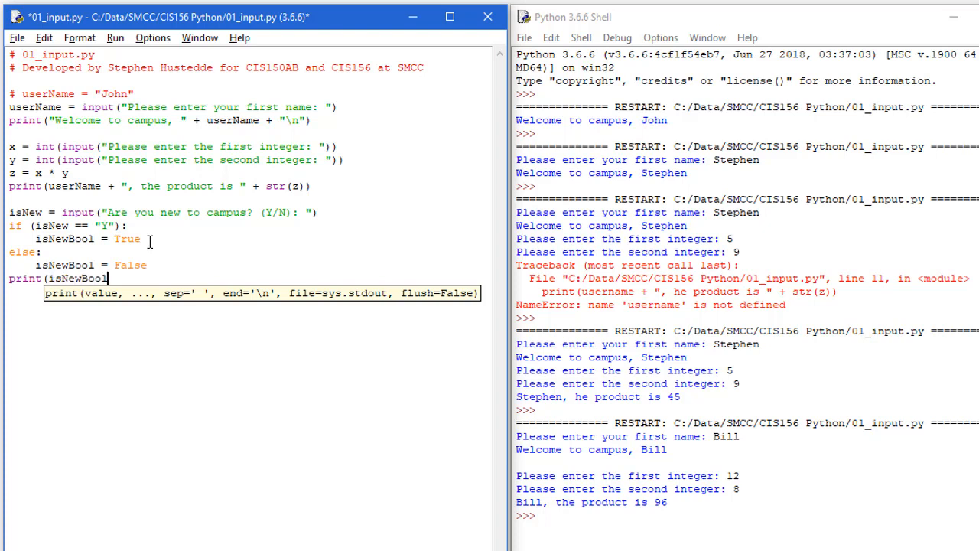
{"action": "type", "text": ")"}
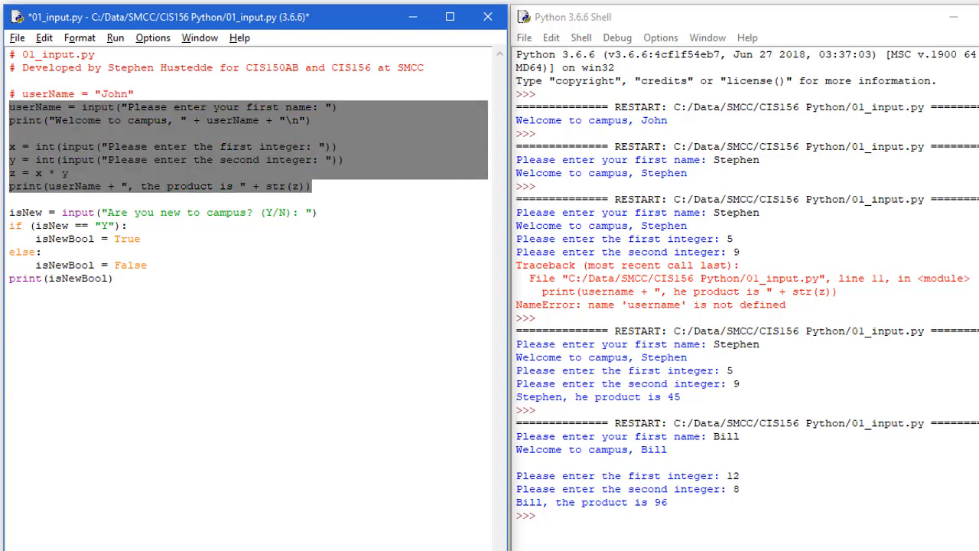
Comment out the userName-through-product lines with Format > Comment Out Region
{"action": "left_click", "coordinate": [79, 36]}
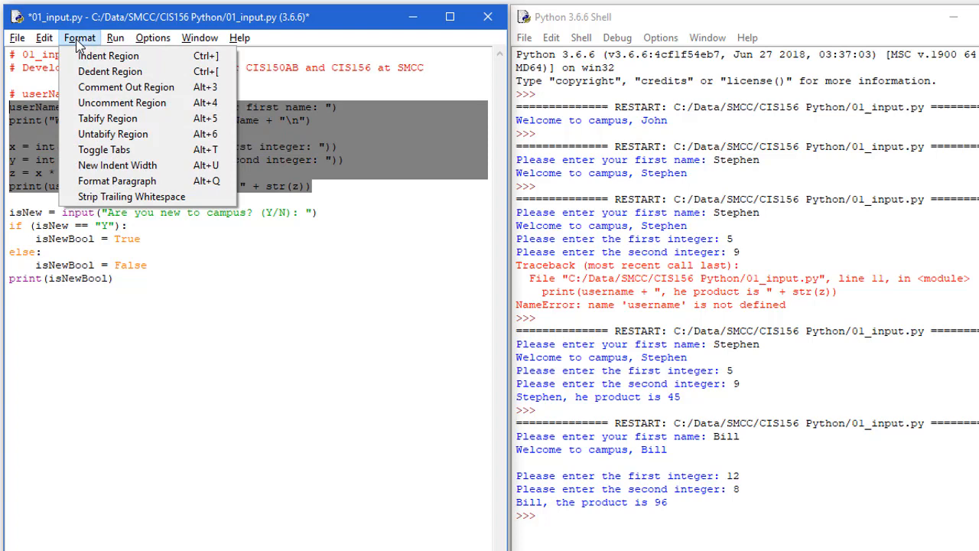
{"action": "left_click", "coordinate": [126, 86]}
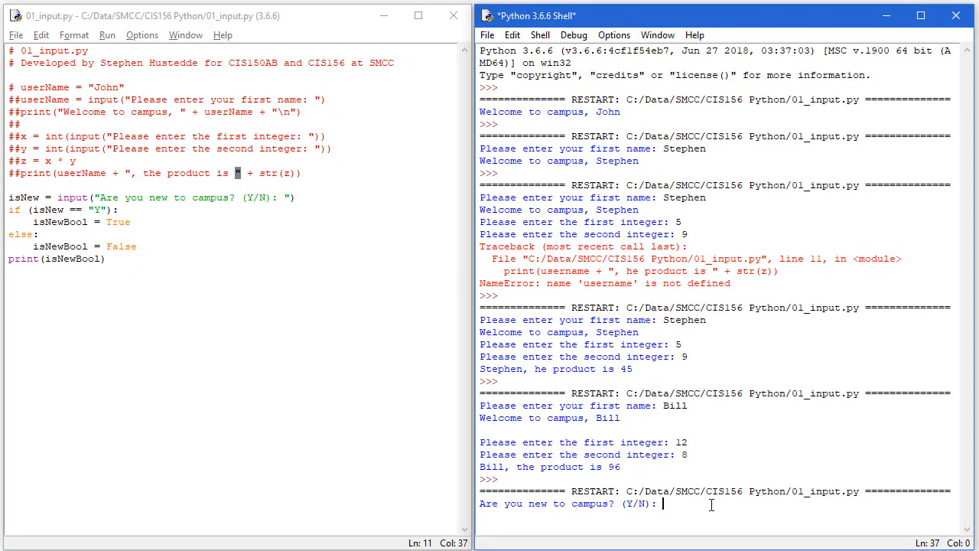
Answer the campus question Y, N and Yes across three runs, getting True, False, False
{"action": "type", "text": "Y"}
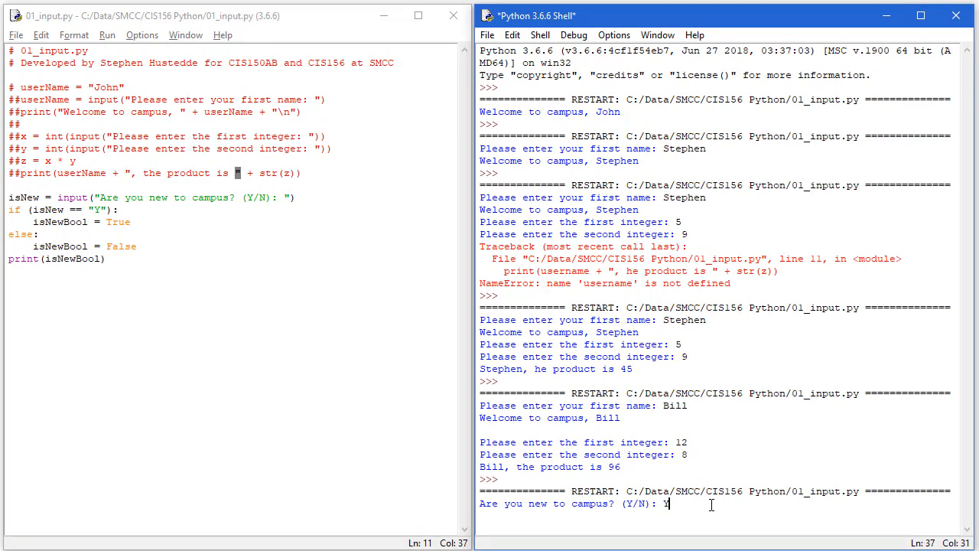
{"action": "key", "text": "enter"}
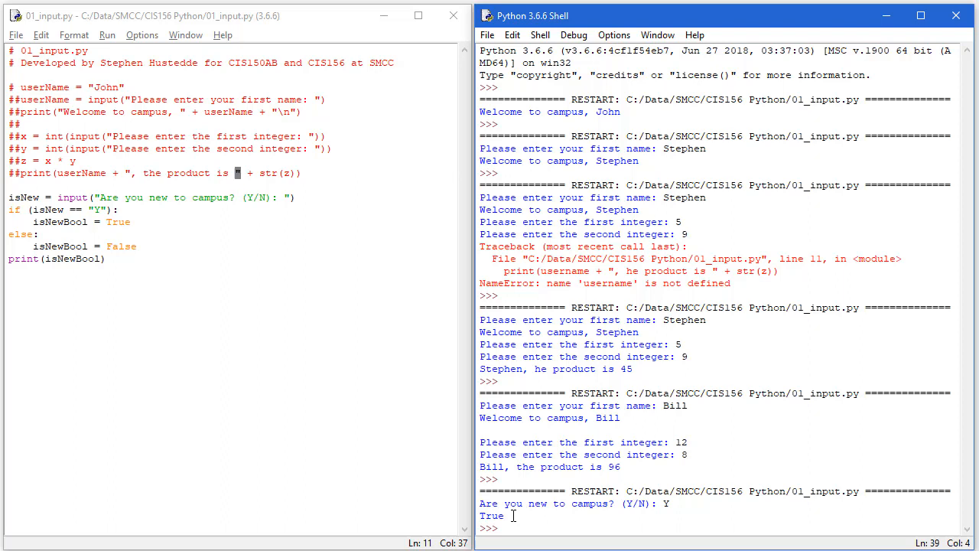
{"action": "mouse_move", "coordinate": [459, 374]}
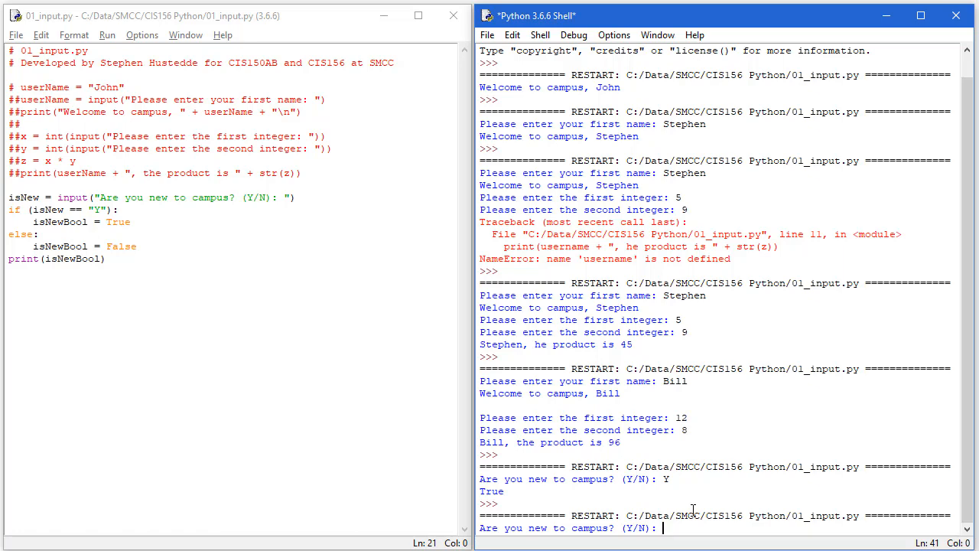
{"action": "type", "text": "N"}
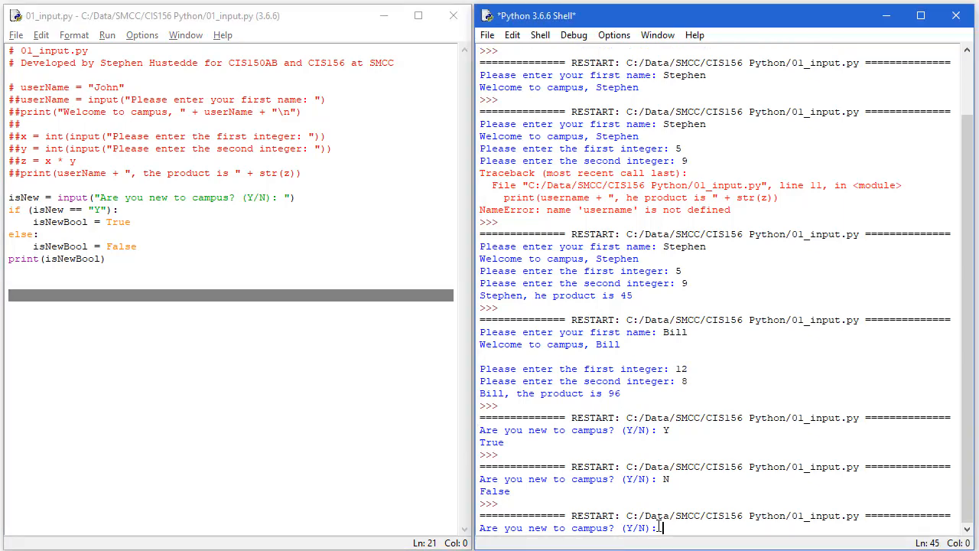
{"action": "type", "text": "Yes"}
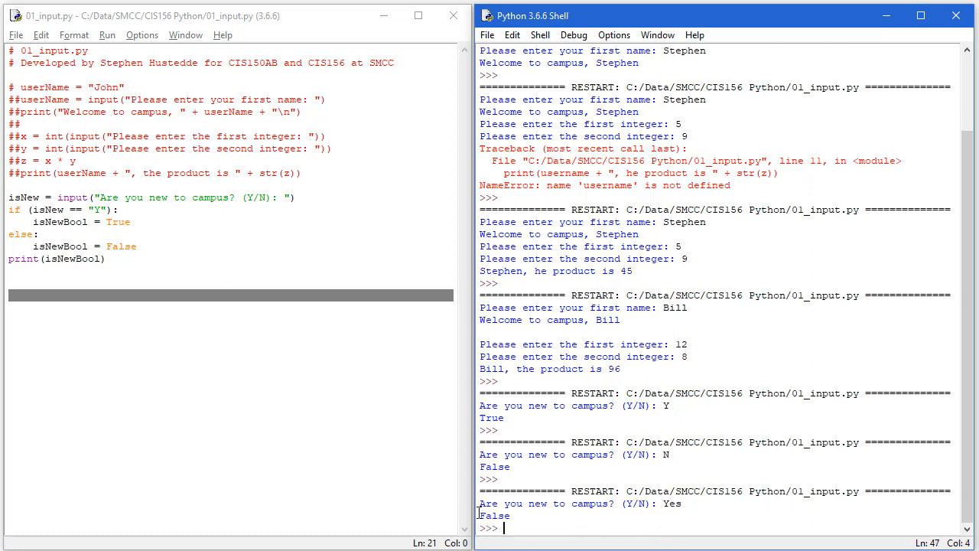
{"action": "mouse_move", "coordinate": [689, 497]}
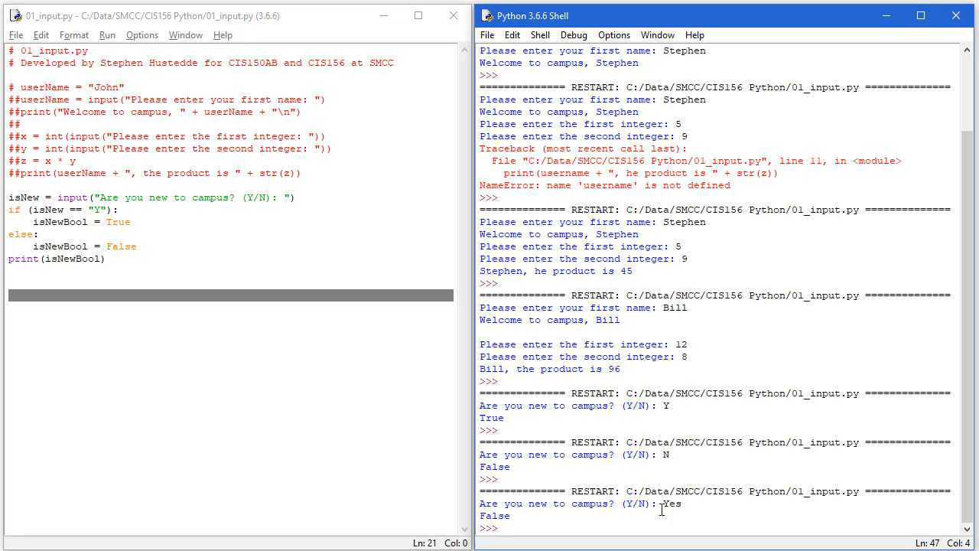
{"action": "mouse_move", "coordinate": [496, 542]}
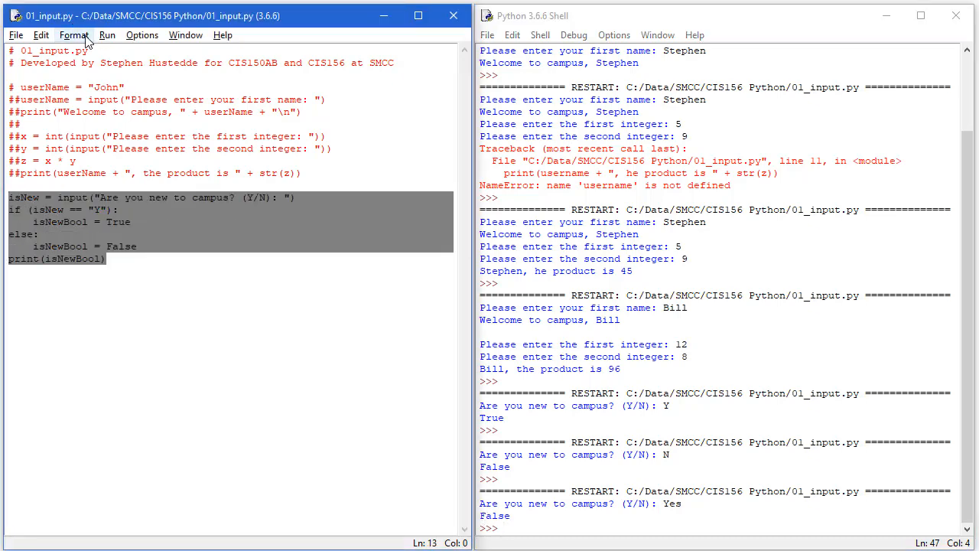
Comment out the new-to-campus question block with Comment Out Region
{"action": "left_click", "coordinate": [73, 33]}
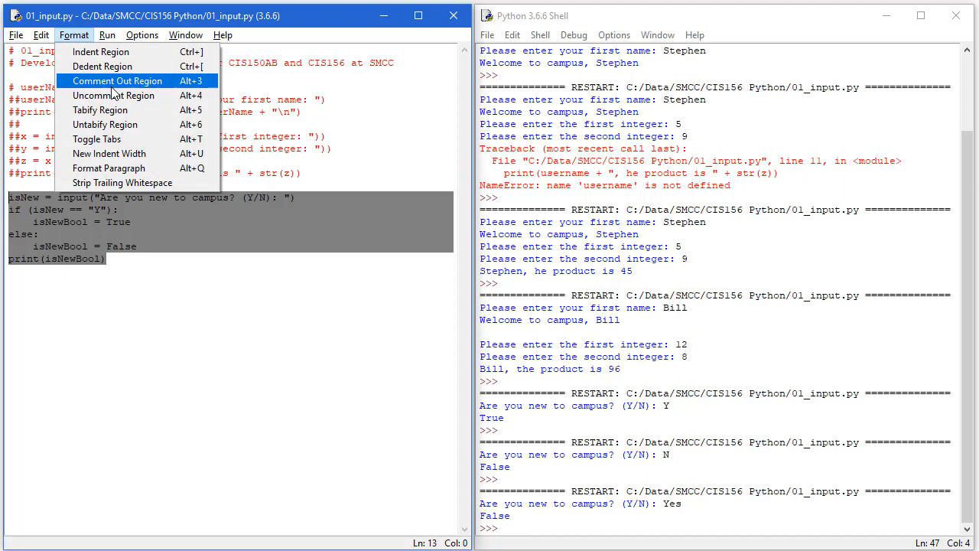
{"action": "left_click", "coordinate": [116, 80]}
{"action": "type", "text": "miles"}
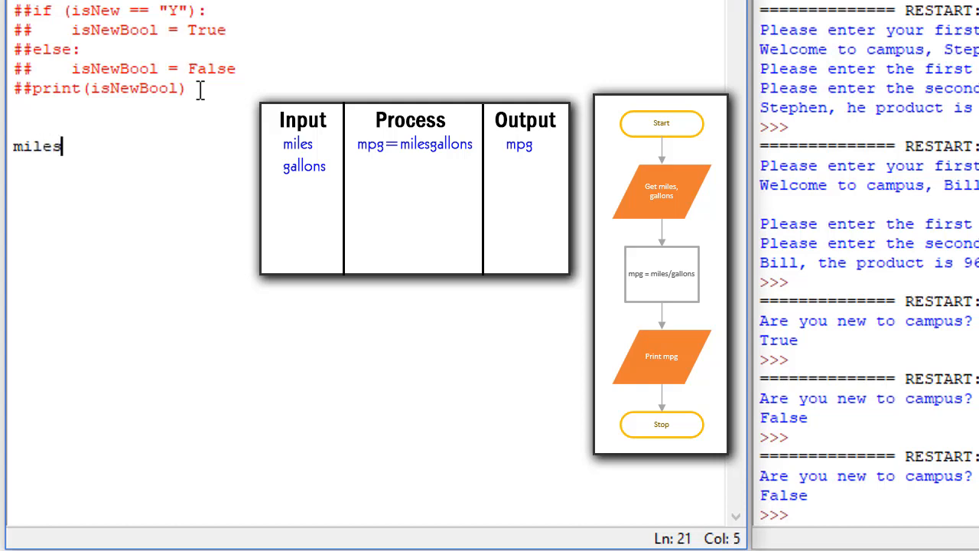
Finish the miles line as an int-converted input prompting "Enter the number of miles"
{"action": "type", "text": "="}
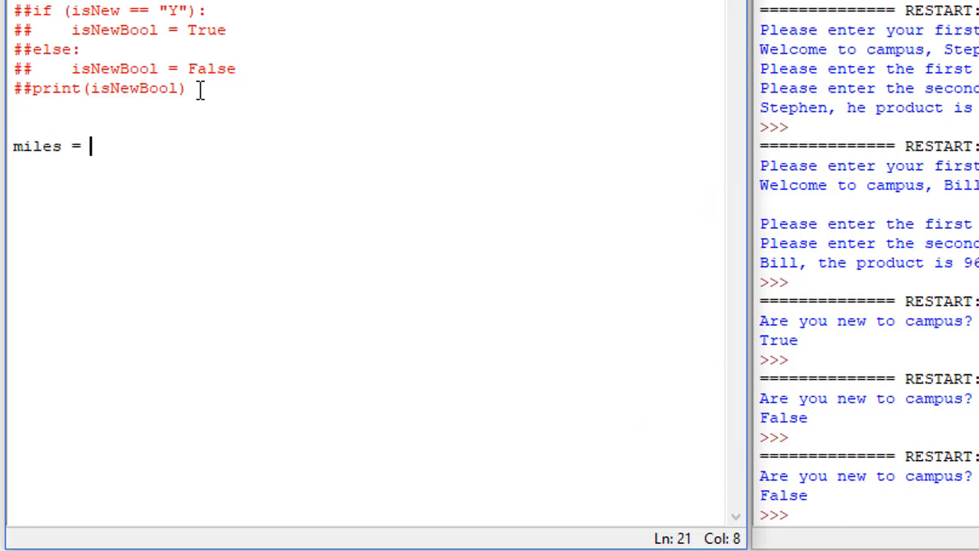
{"action": "type", "text": "int"}
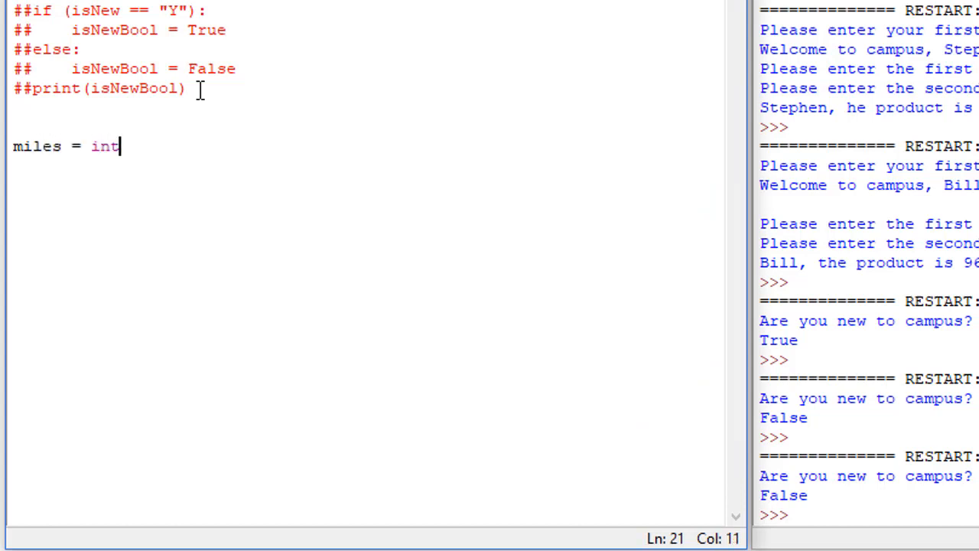
{"action": "type", "text": "(input(\""}
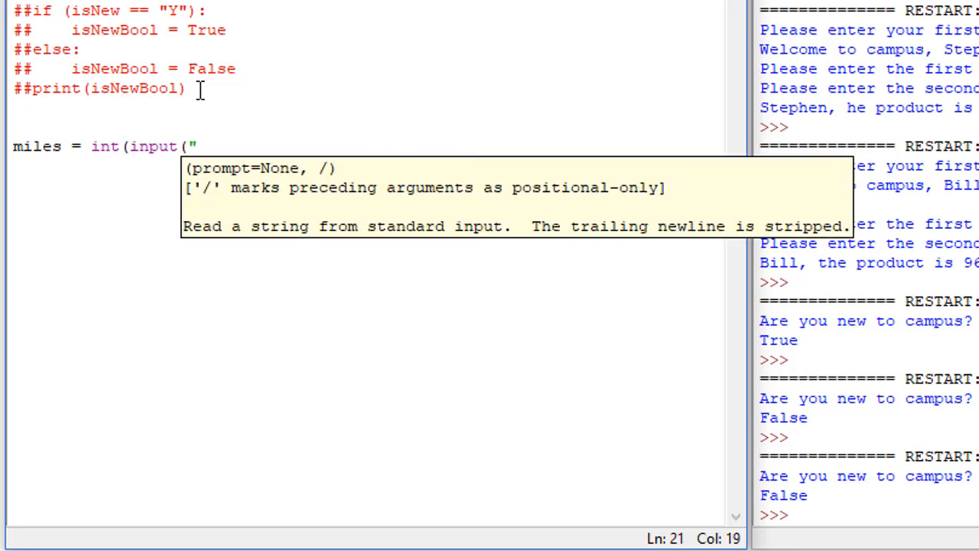
{"action": "type", "text": "Enter the"}
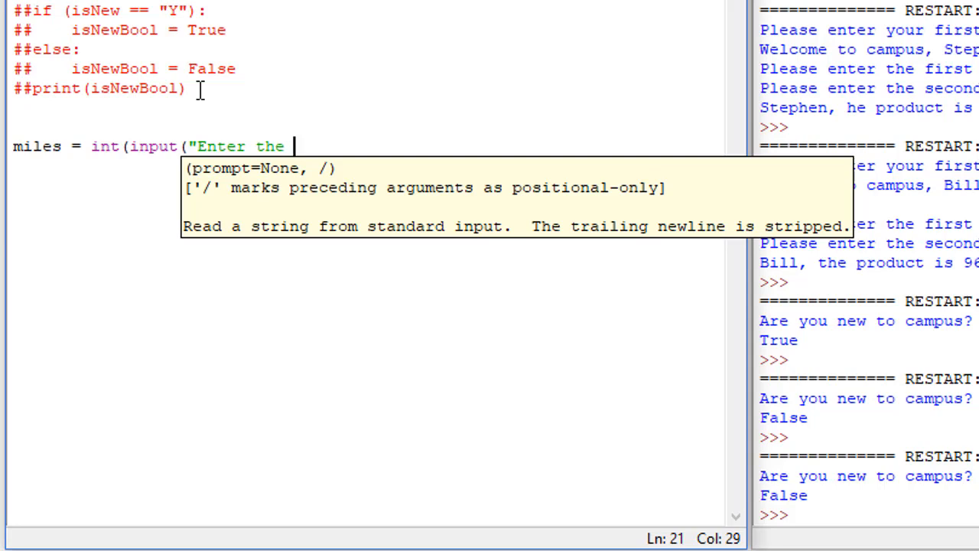
{"action": "type", "text": "number of miles driven: \"))"}
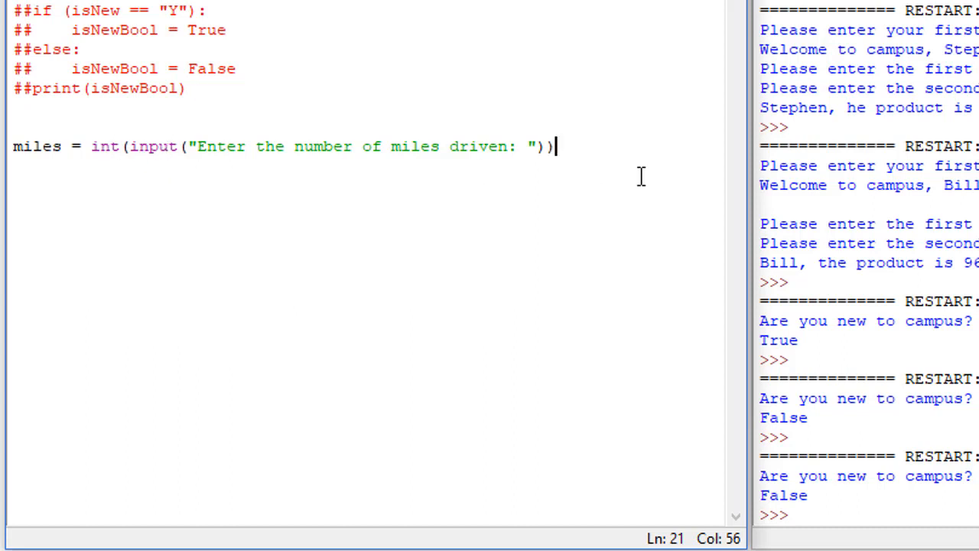
Add gallons = float(input("Enter the number of gallons: ")) below the miles line
{"action": "type", "text": "ga"}
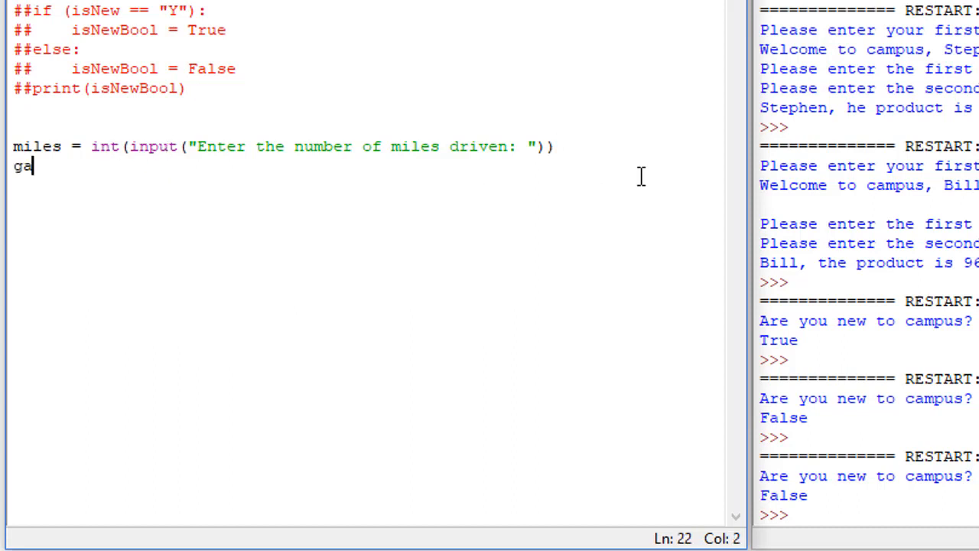
{"action": "type", "text": "llons ="}
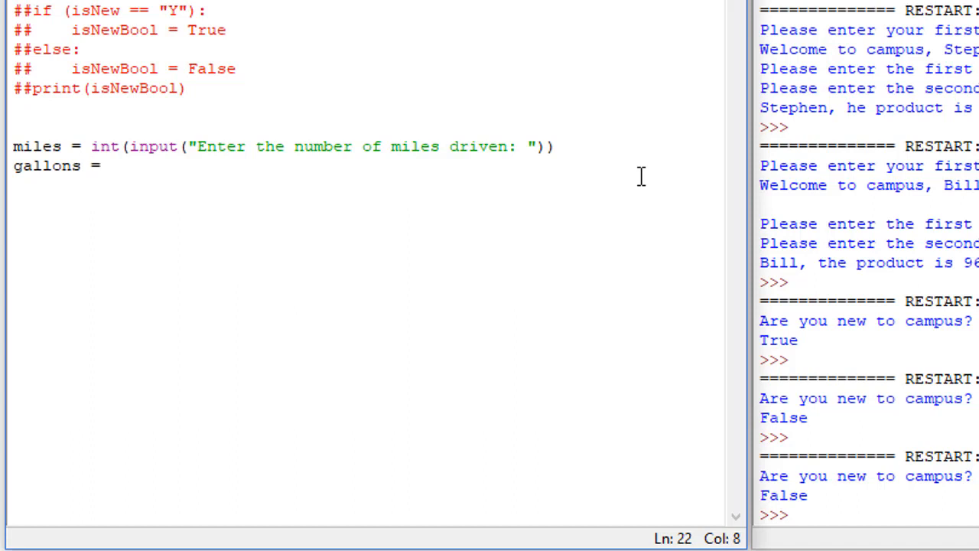
{"action": "type", "text": "float"}
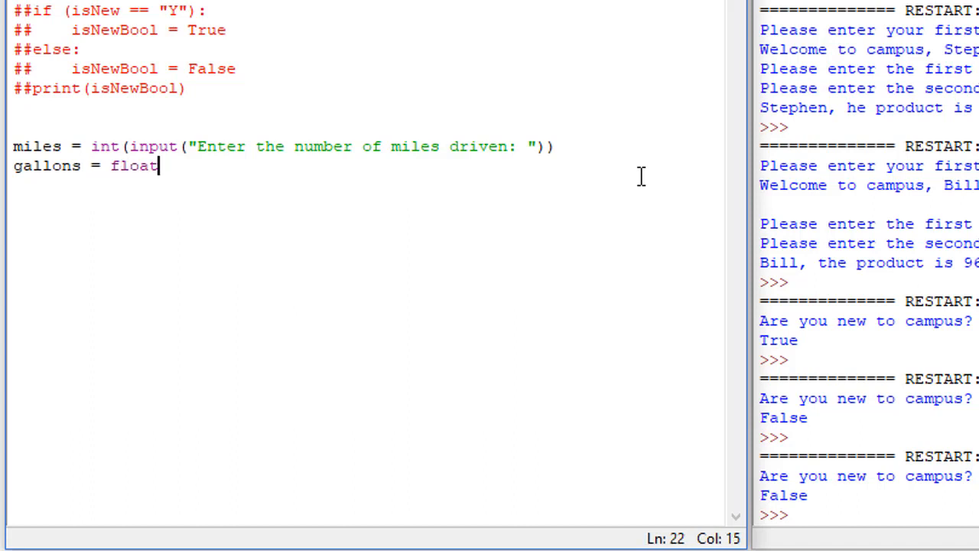
{"action": "type", "text": "(input"}
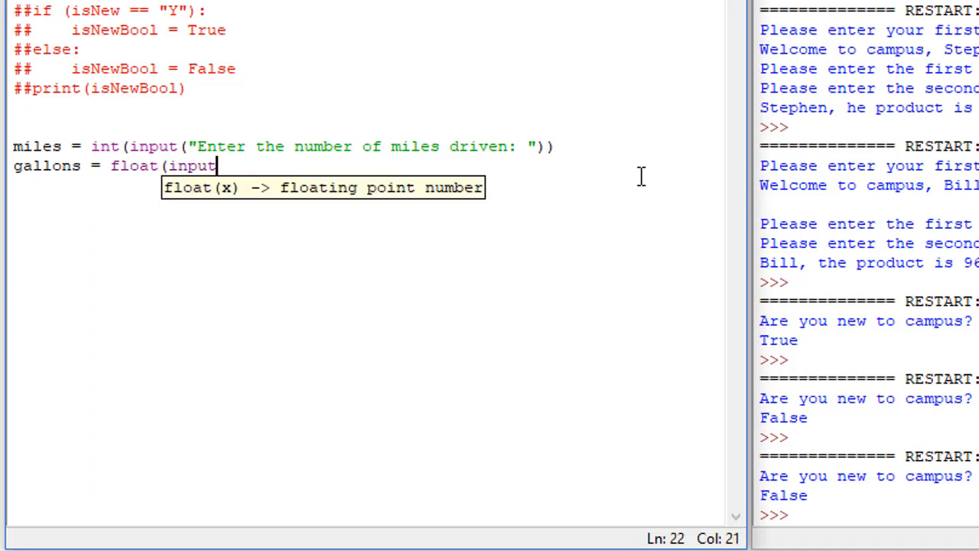
{"action": "type", "text": "(\"Enter the nu"}
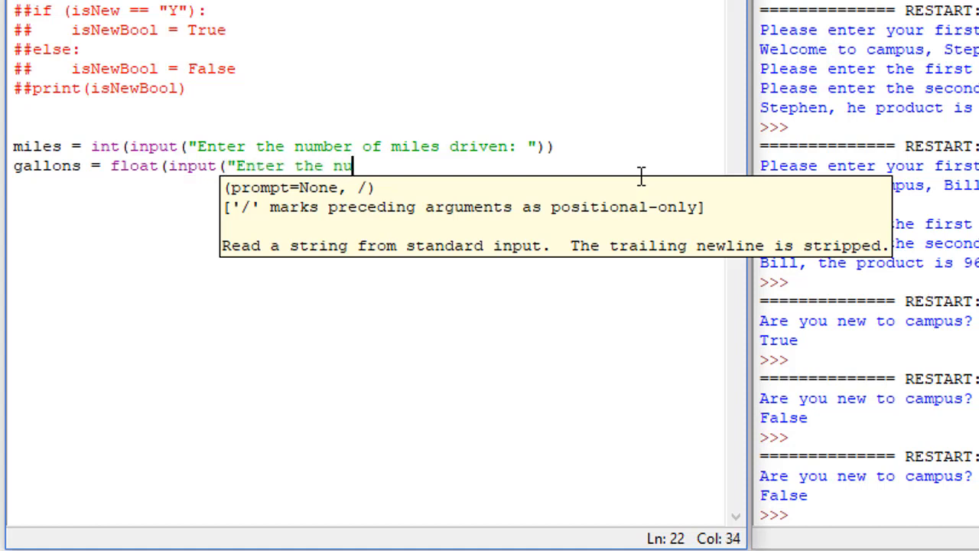
{"action": "type", "text": "mber of gallons"}
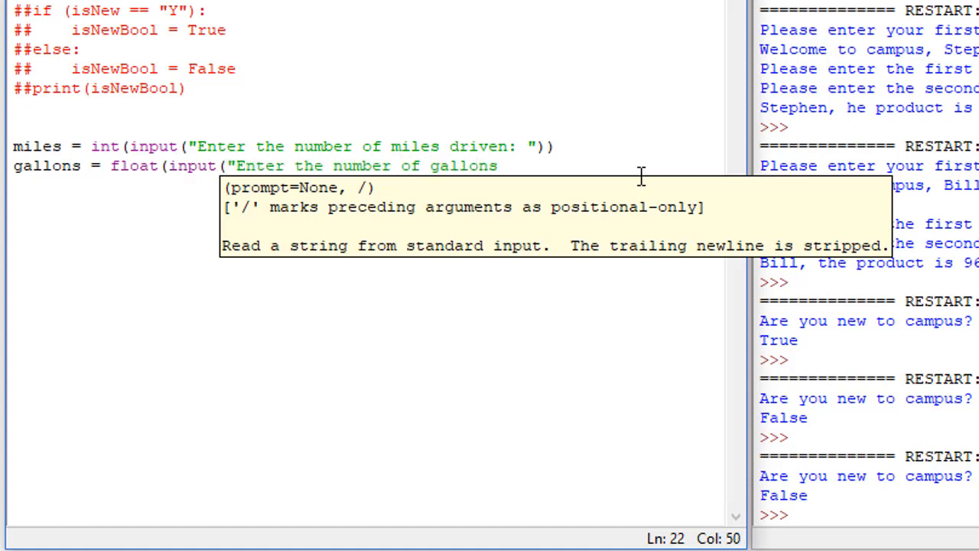
{"action": "type", "text": ":"}
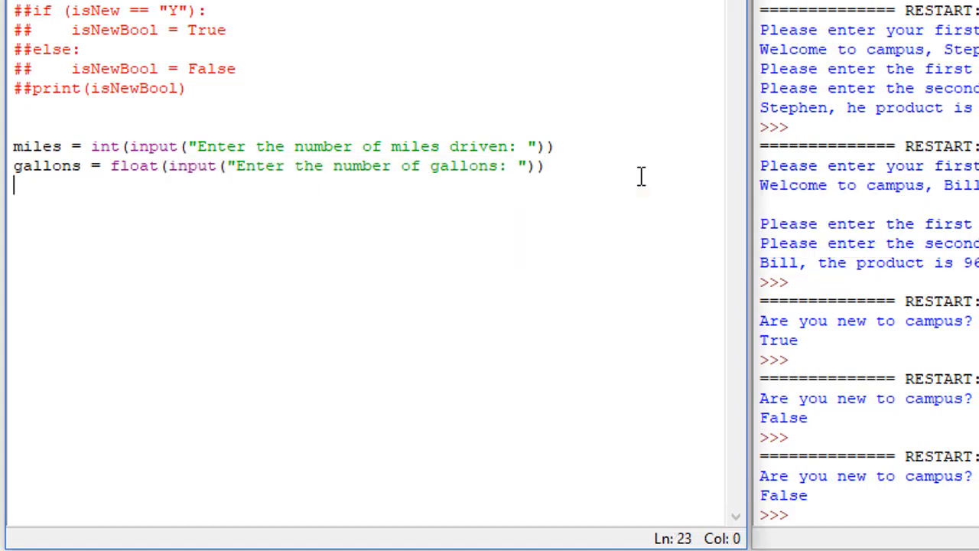
Compute mpg as miles divided by gallons
{"action": "type", "text": "mpg = miles"}
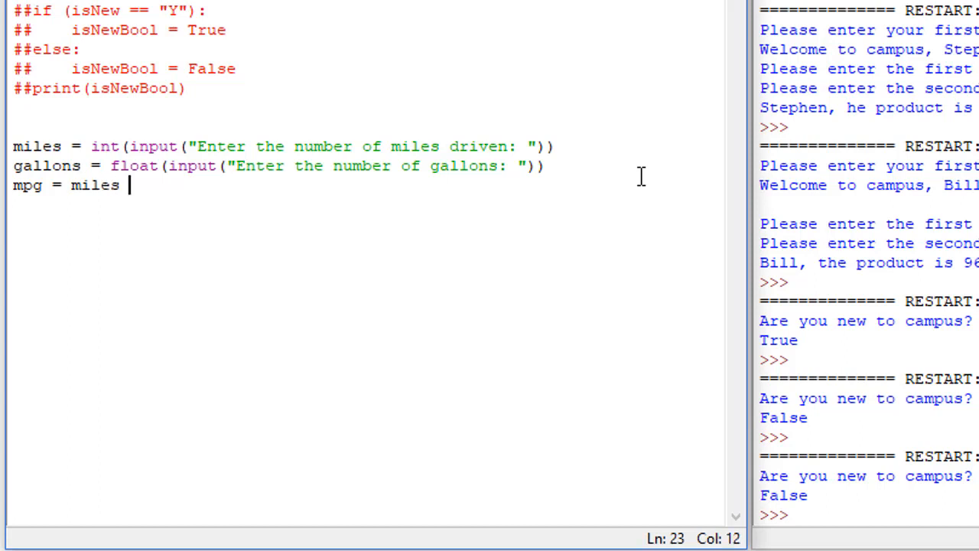
{"action": "type", "text": "/ gallon"}
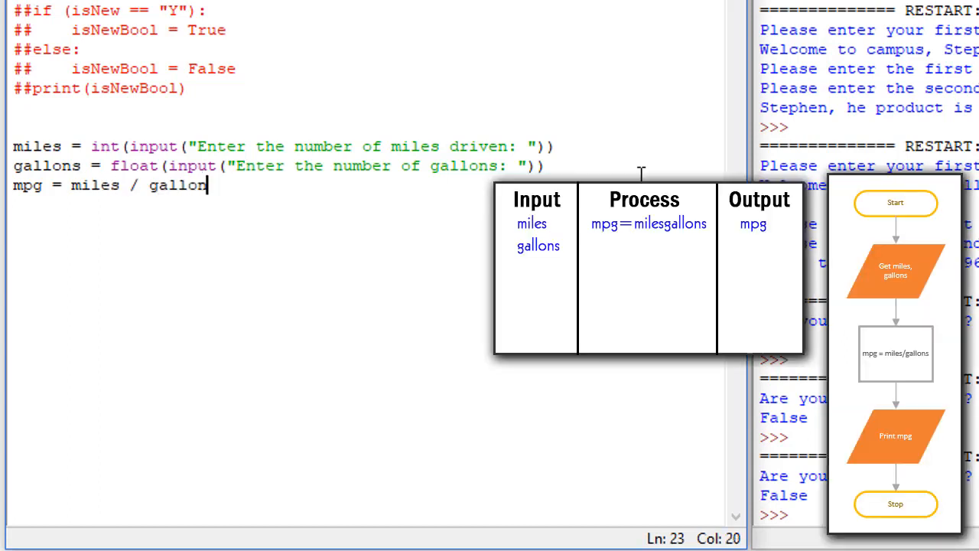
{"action": "type", "text": "s"}
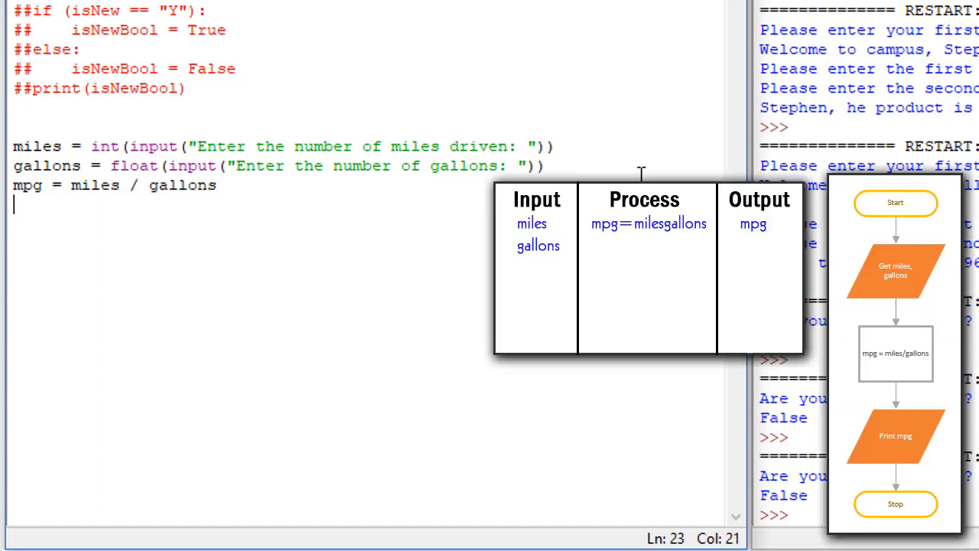
Print "Your MPG was {0:0.1f}".format(mpg) to show MPG to one decimal place
{"action": "type", "text": "p"}
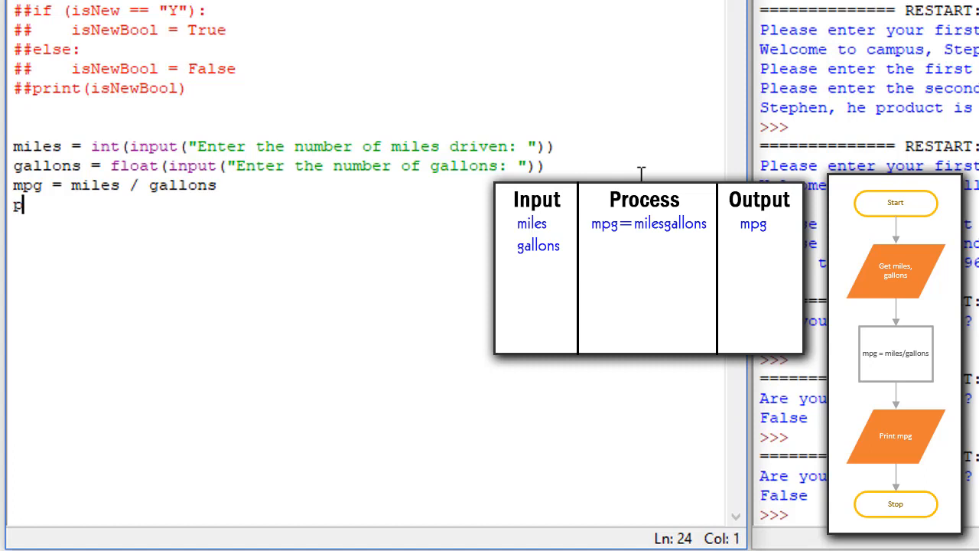
{"action": "type", "text": "rint("}
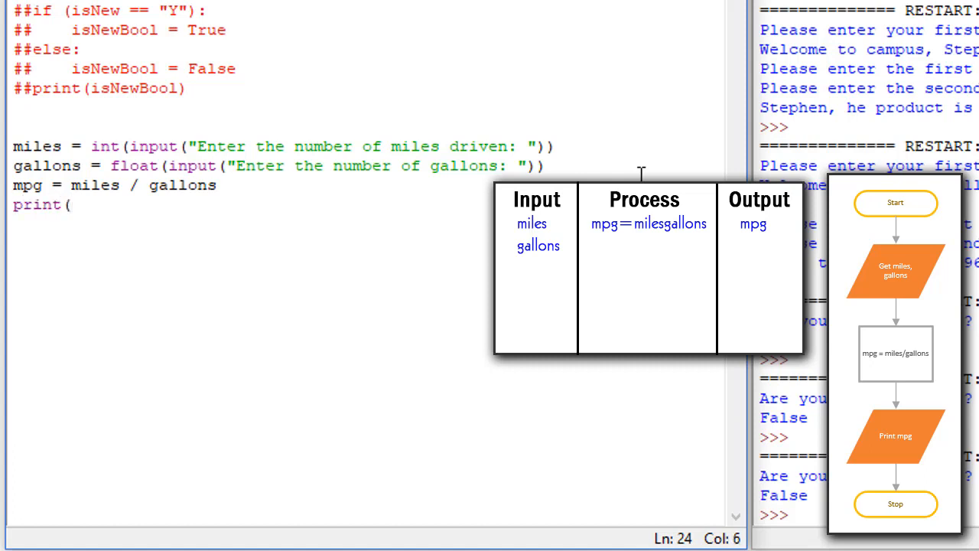
{"action": "type", "text": "\"Your MPG was"}
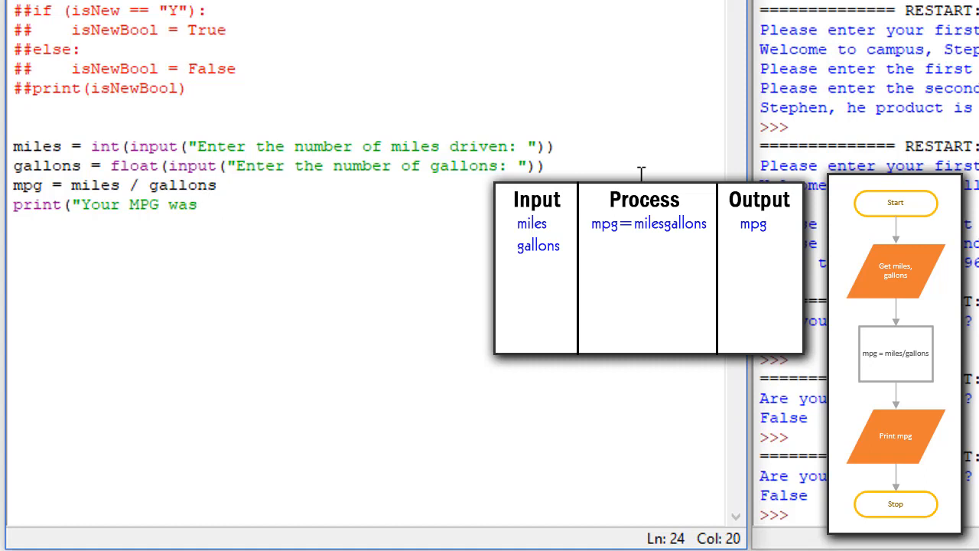
{"action": "type", "text": "{0"}
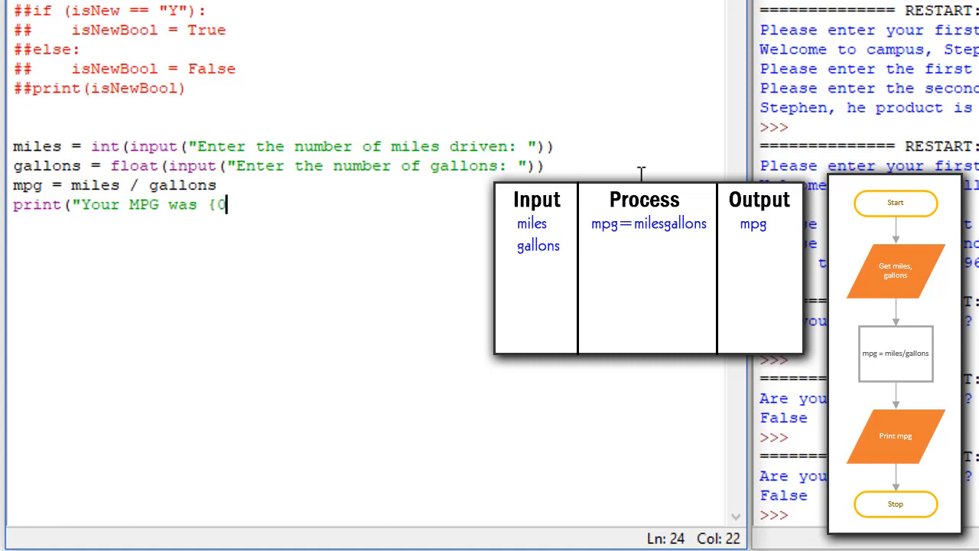
{"action": "type", "text": ":"}
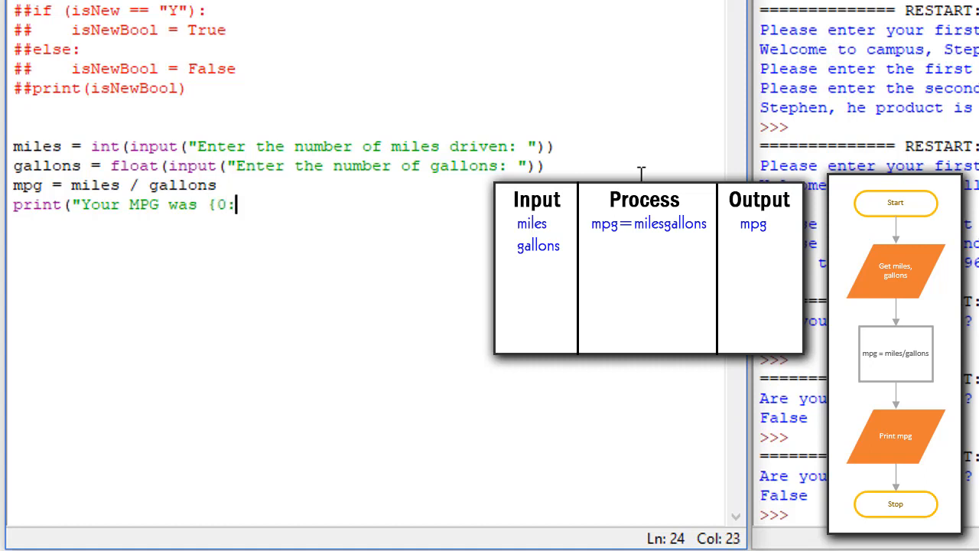
{"action": "type", "text": "0"}
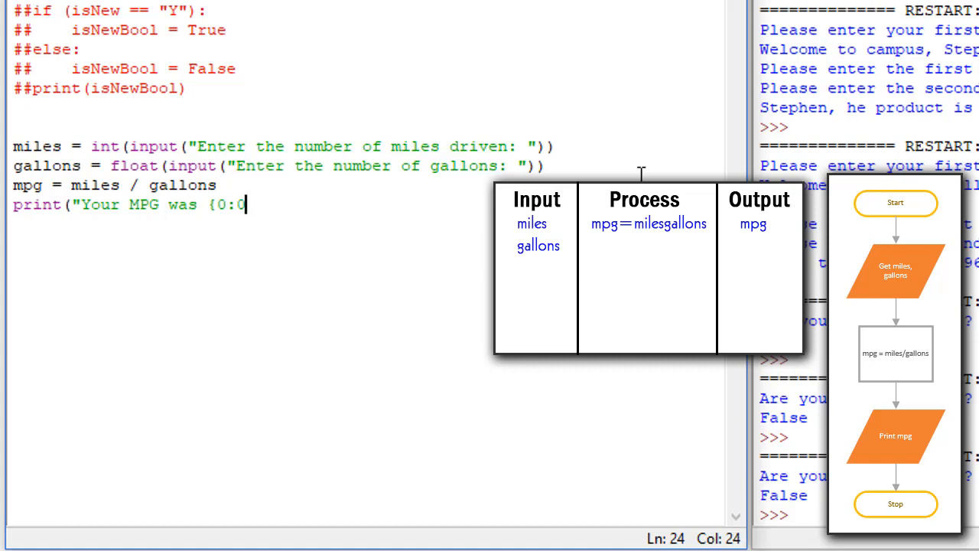
{"action": "type", "text": ".1f"}
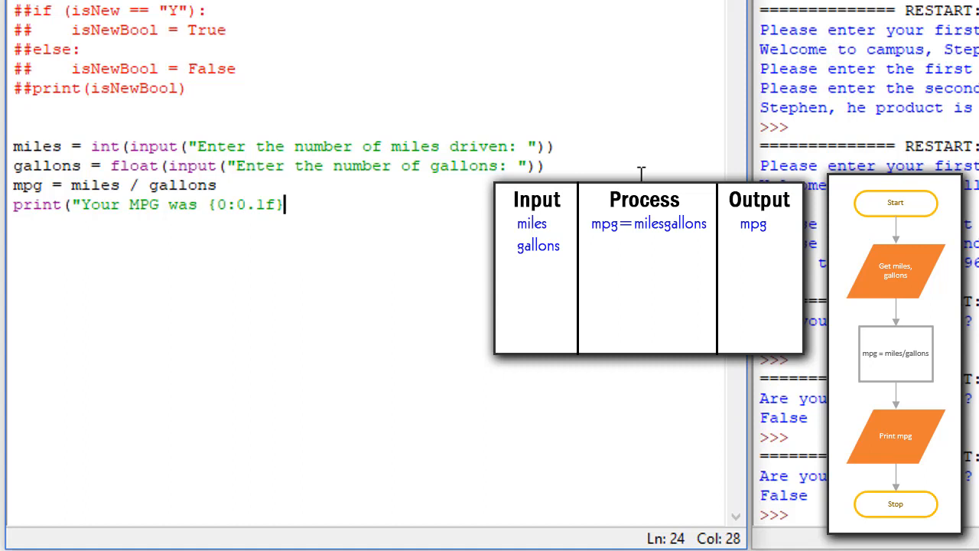
{"action": "type", "text": "\""}
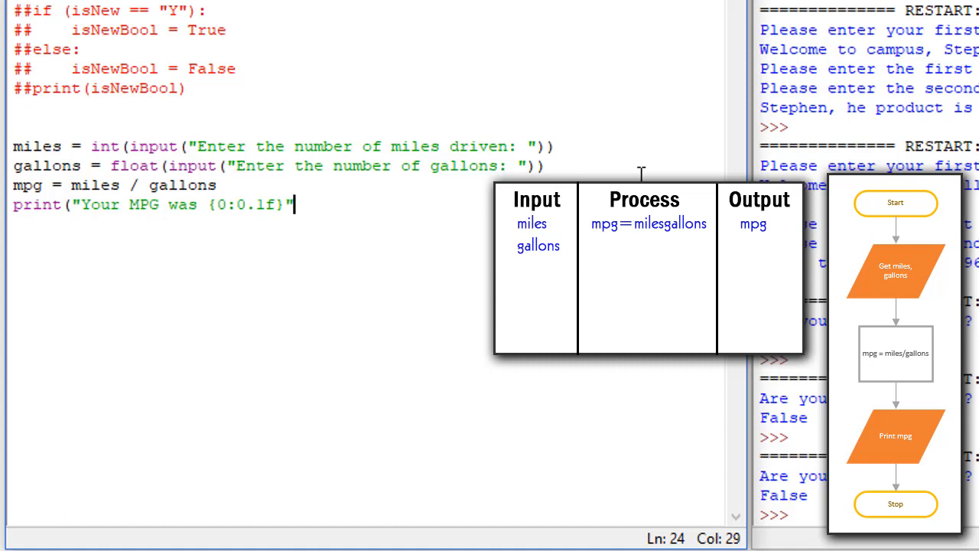
{"action": "type", "text": ".format("}
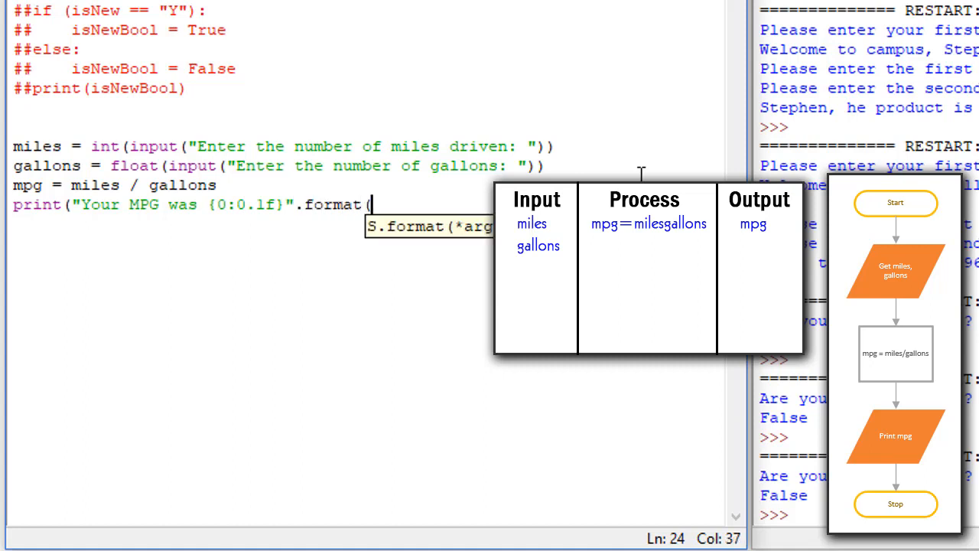
{"action": "type", "text": "mpg))"}
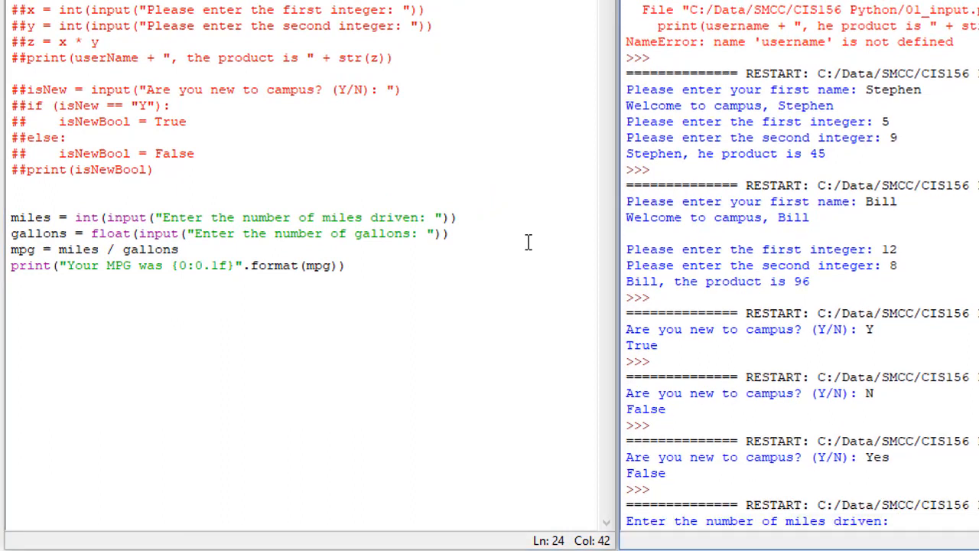
Run the script with 300 miles and 10 gallons to get MPG 30.0
{"action": "type", "text": "300"}
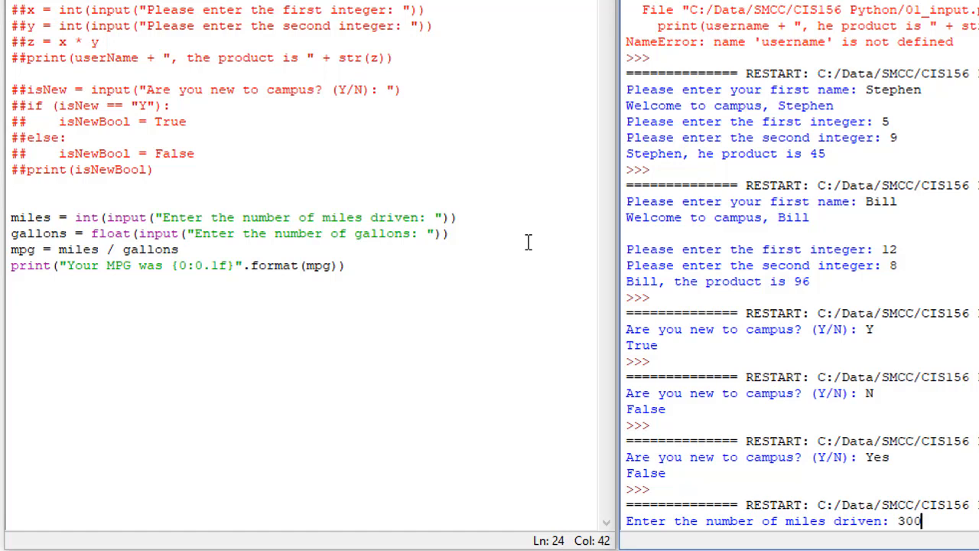
{"action": "key", "text": "enter"}
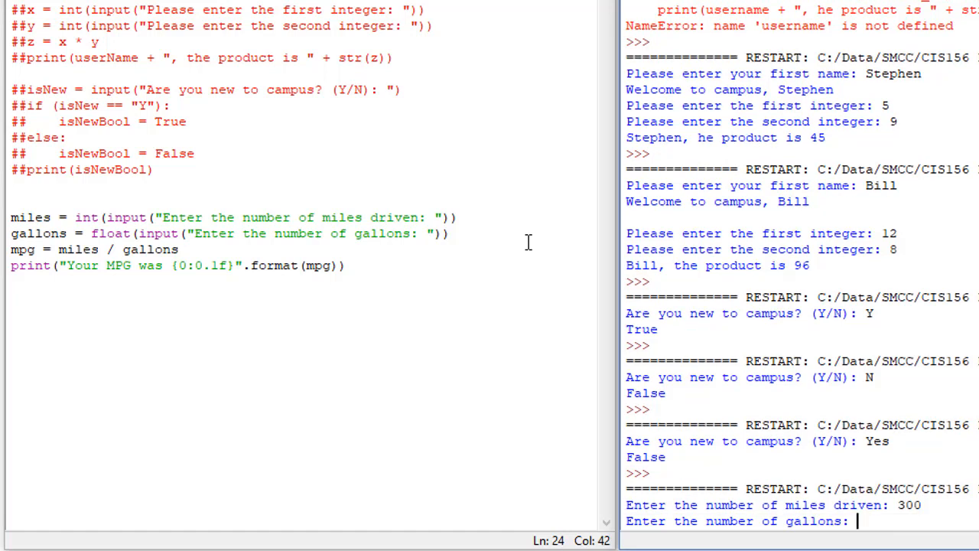
{"action": "type", "text": "1"}
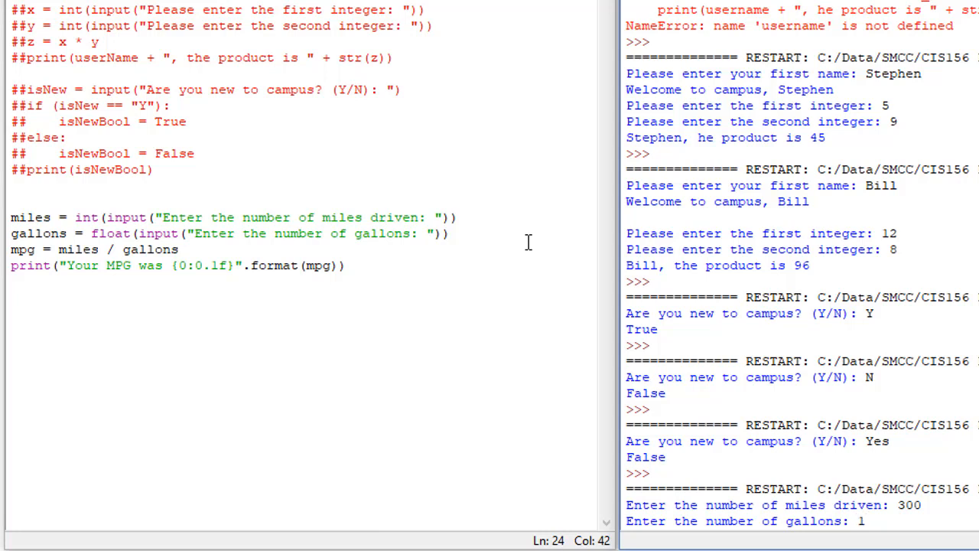
{"action": "type", "text": "0"}
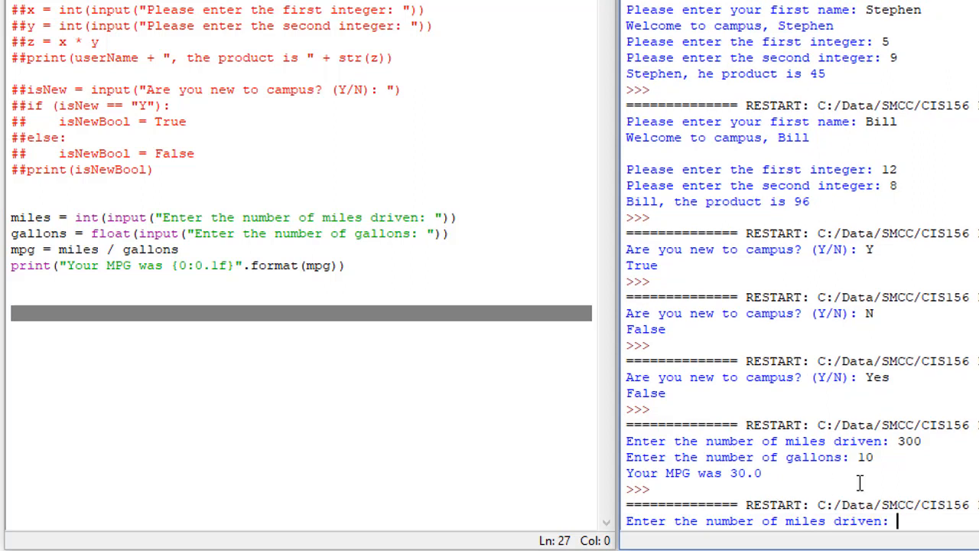
Run it again with 250 miles and 11.65 gallons to get MPG 21.5
{"action": "type", "text": "250"}
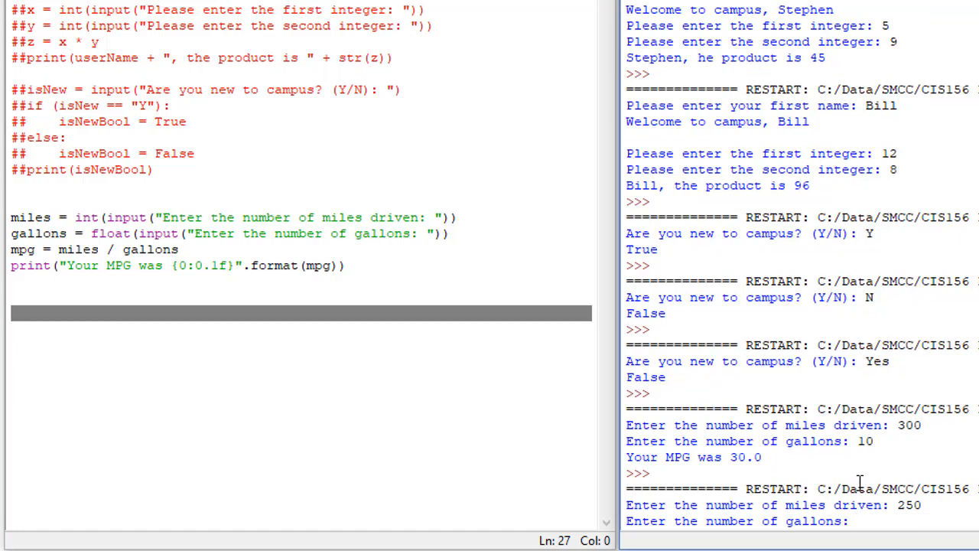
{"action": "type", "text": "11."}
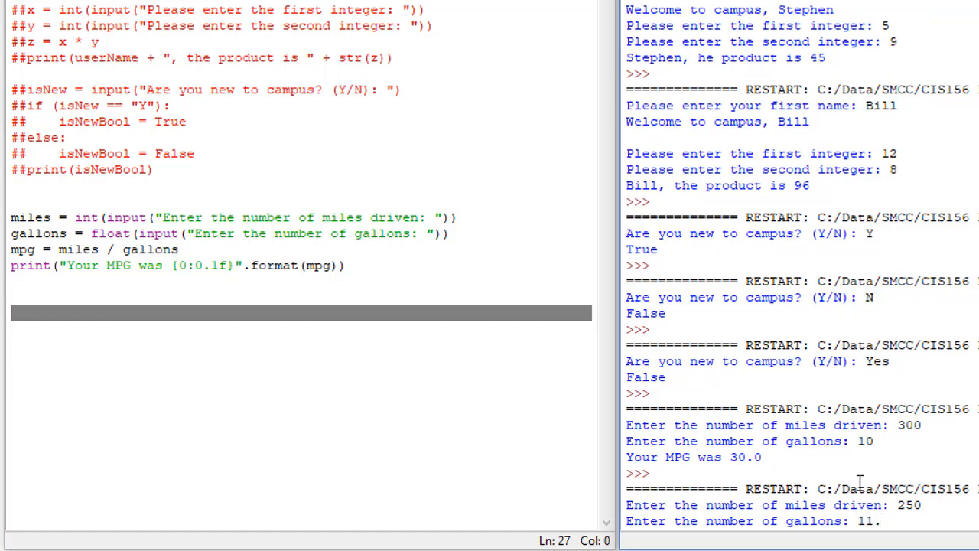
{"action": "type", "text": "65"}
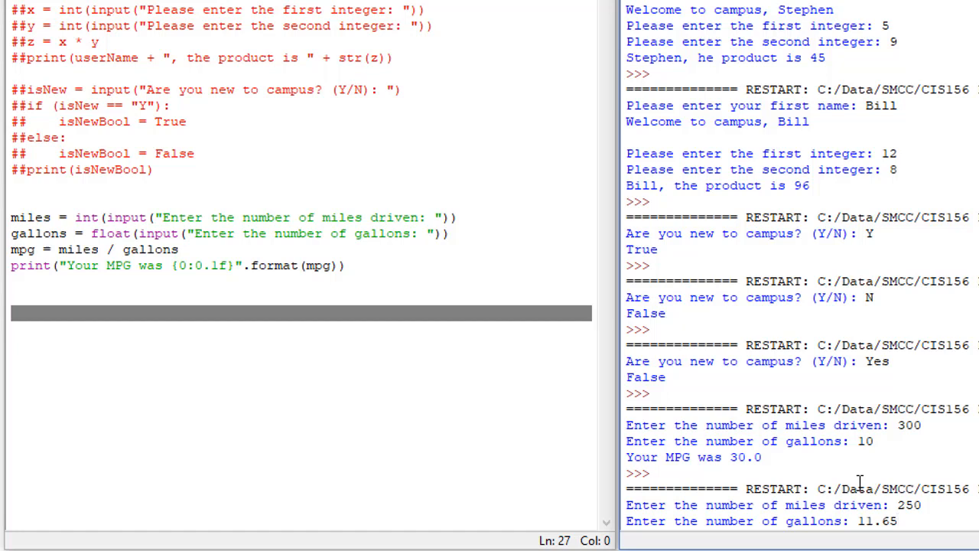
{"action": "key", "text": "Return"}
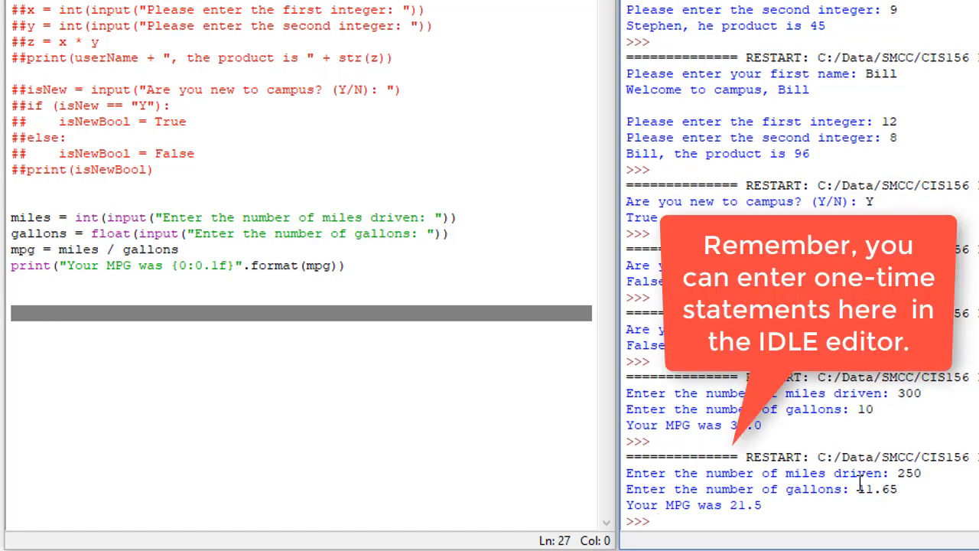
Print 250/11.65 at the shell to show the unrounded value 21.459227467811157
{"action": "type", "text": "print("}
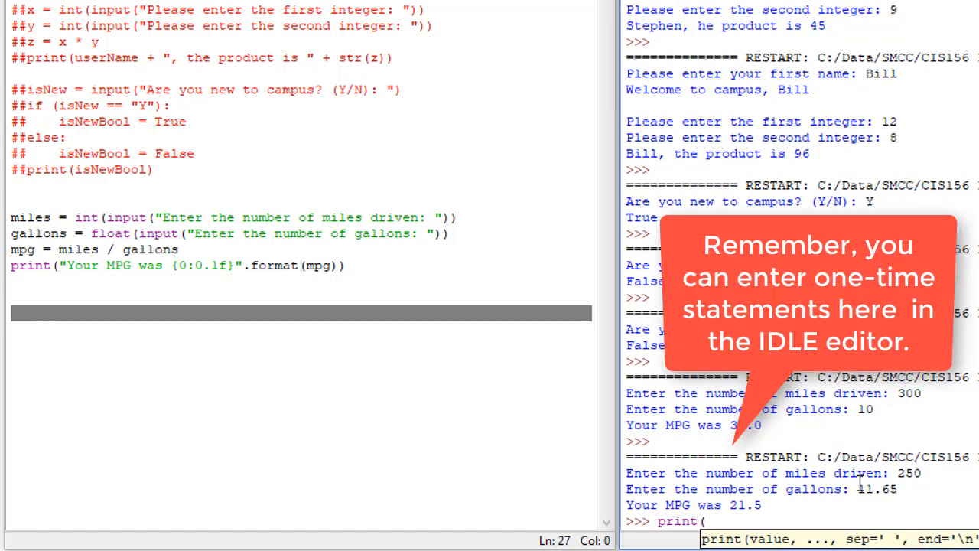
{"action": "type", "text": "250"}
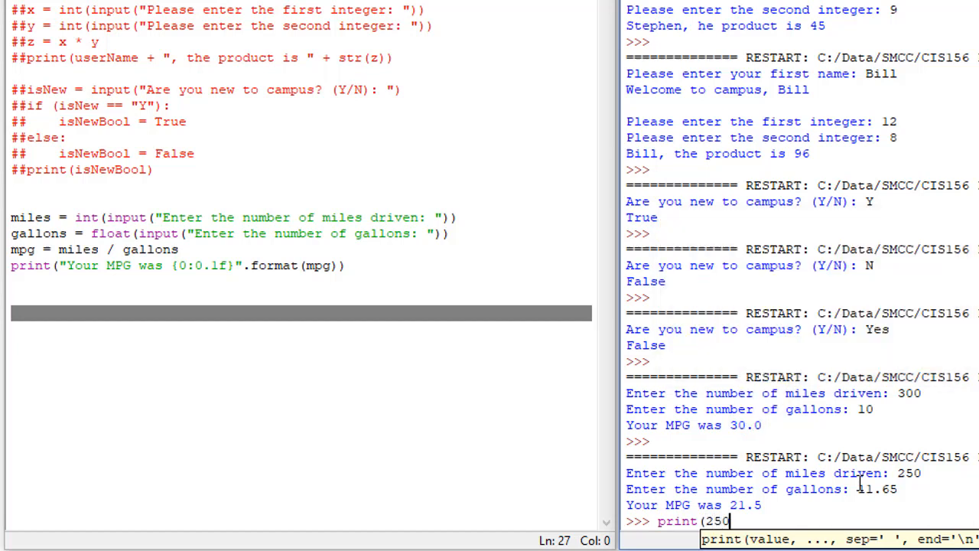
{"action": "type", "text": "/11.65"}
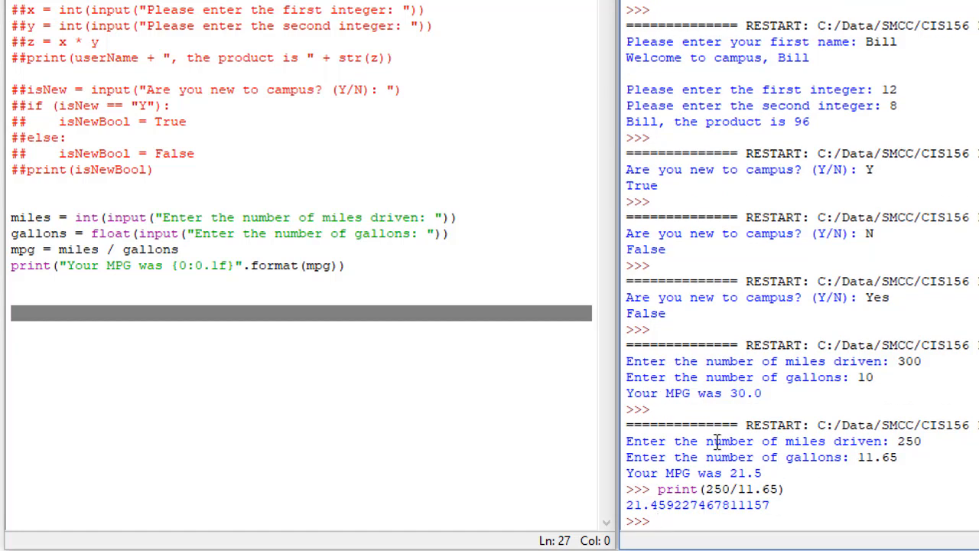
{"action": "mouse_move", "coordinate": [646, 502]}
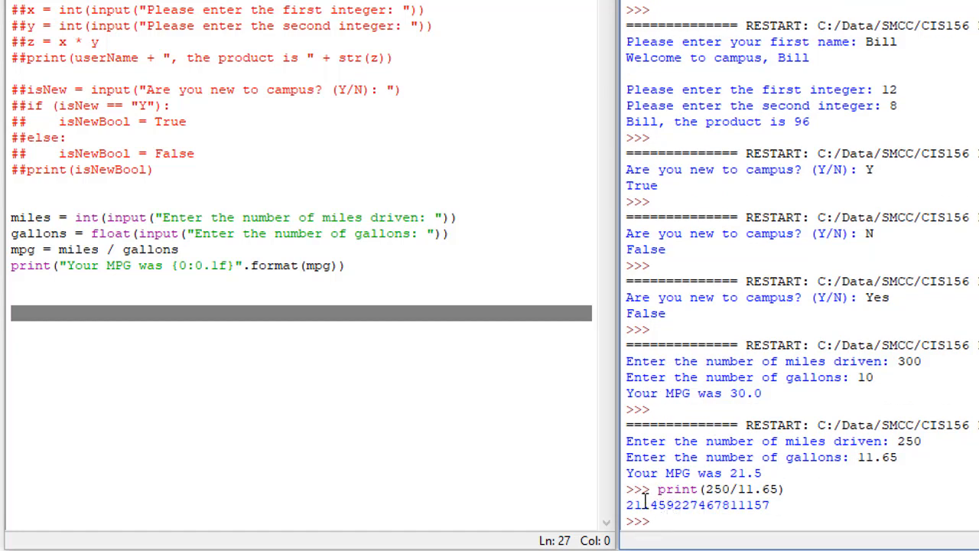